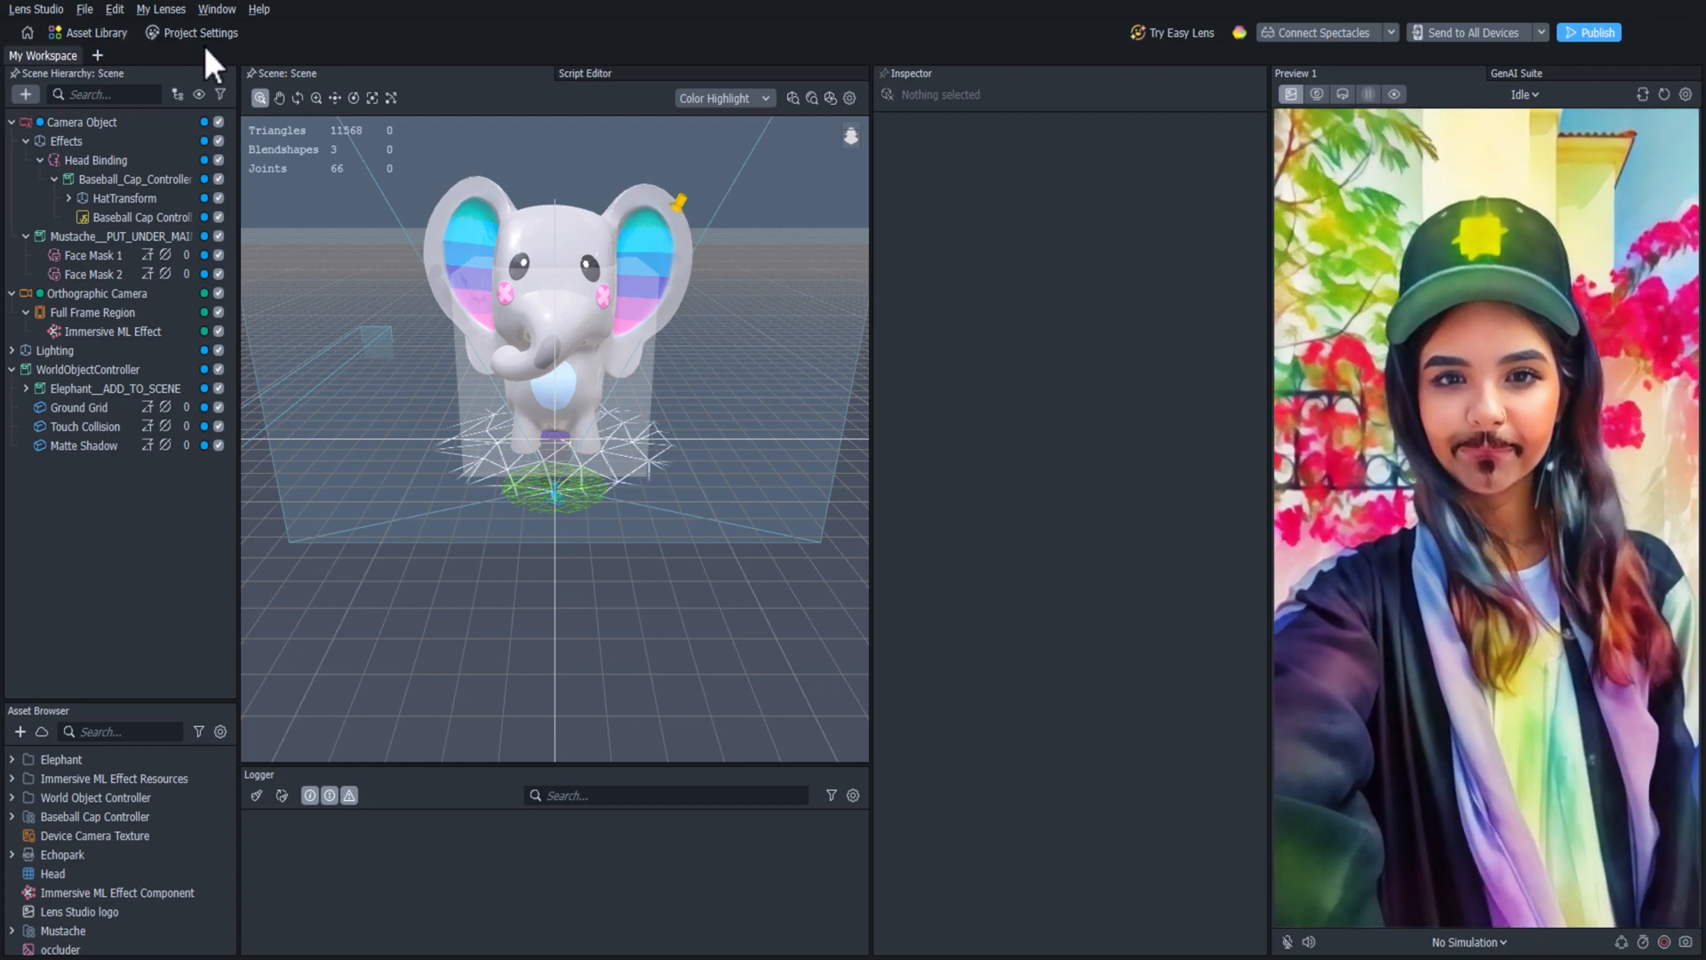
Name the lens 'My First Lens' in the General project settings.
click(199, 32)
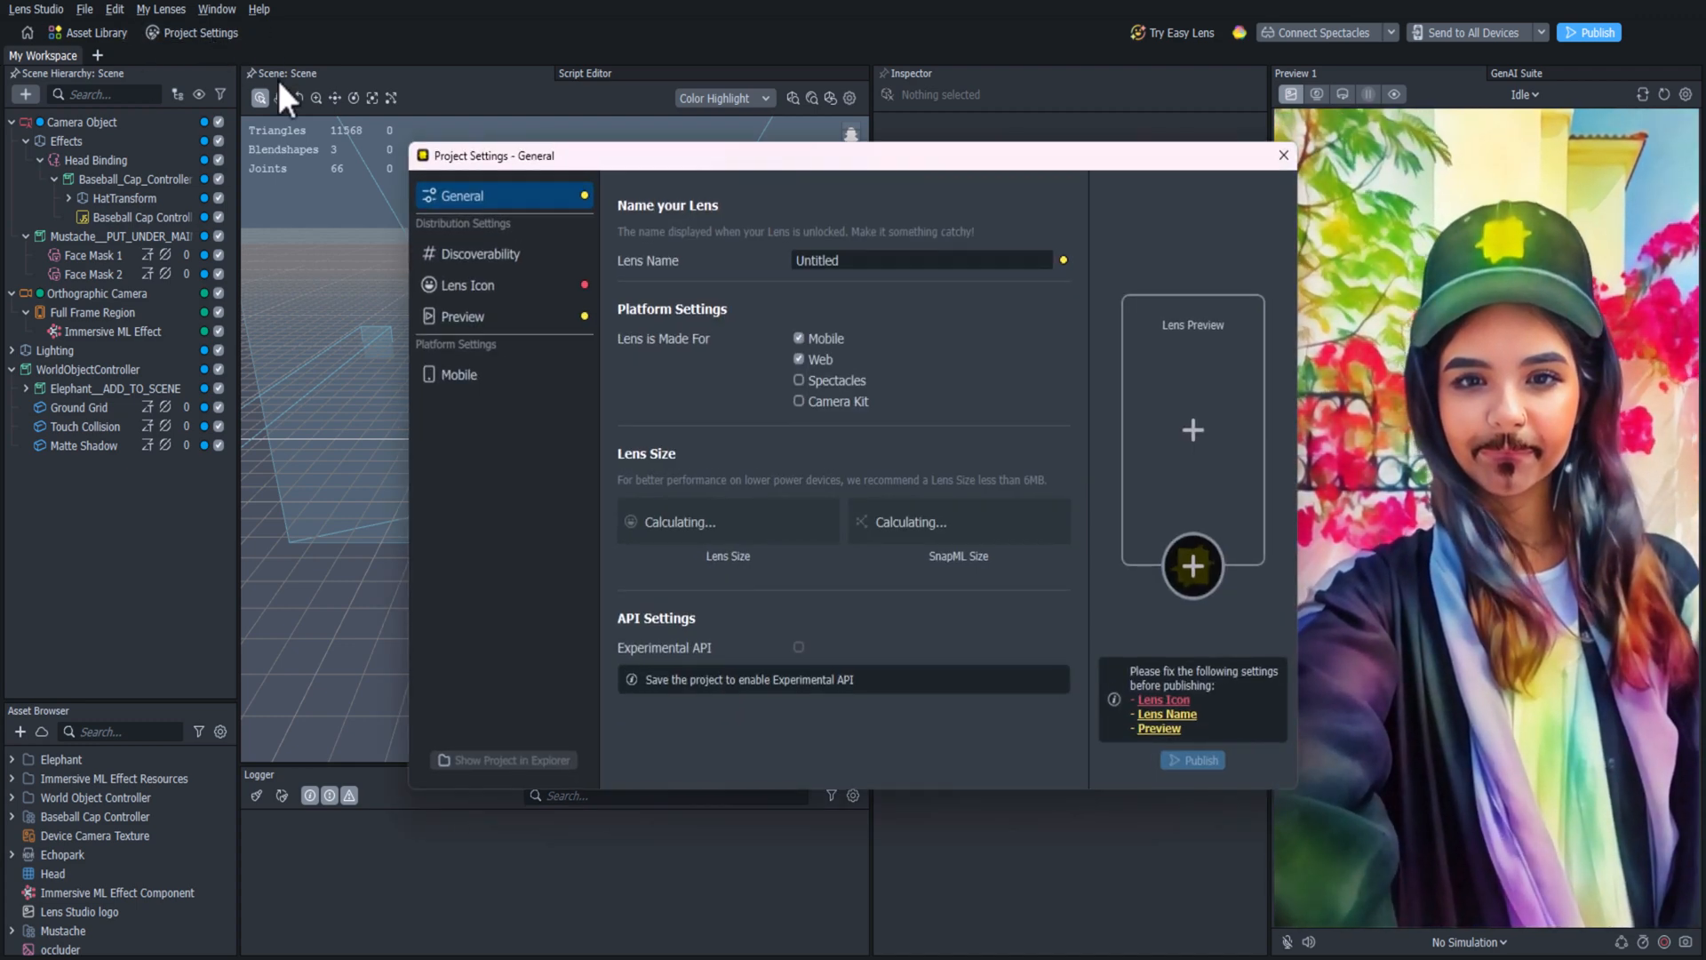
click(922, 260)
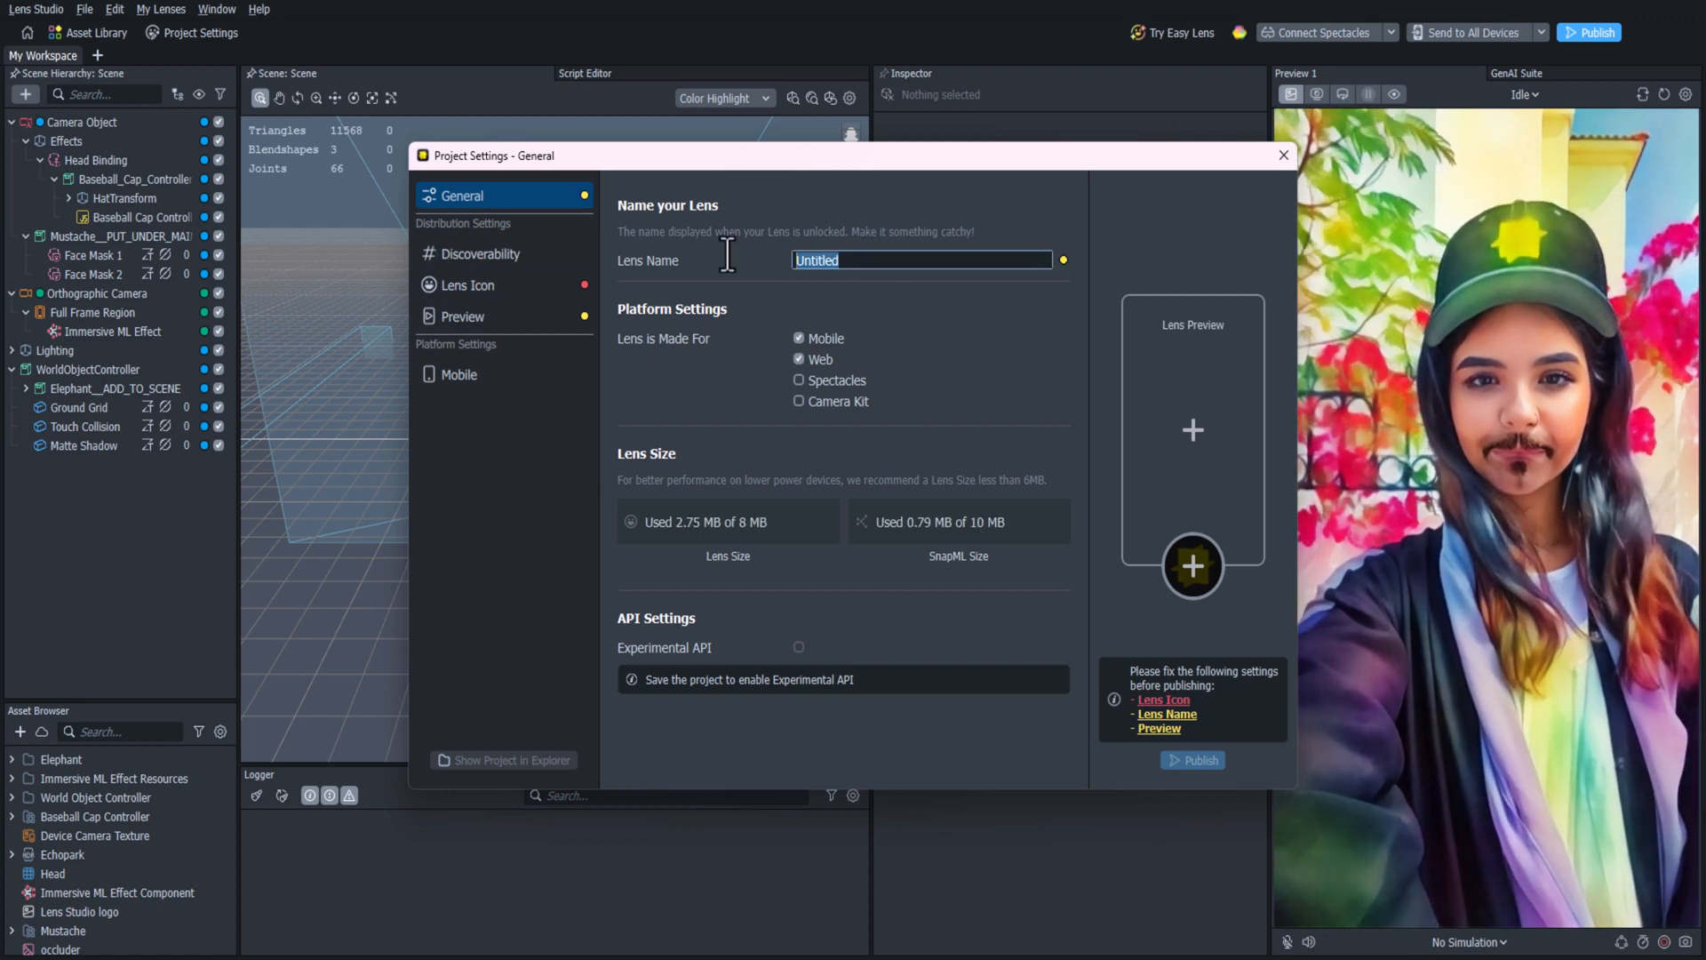
text(My)
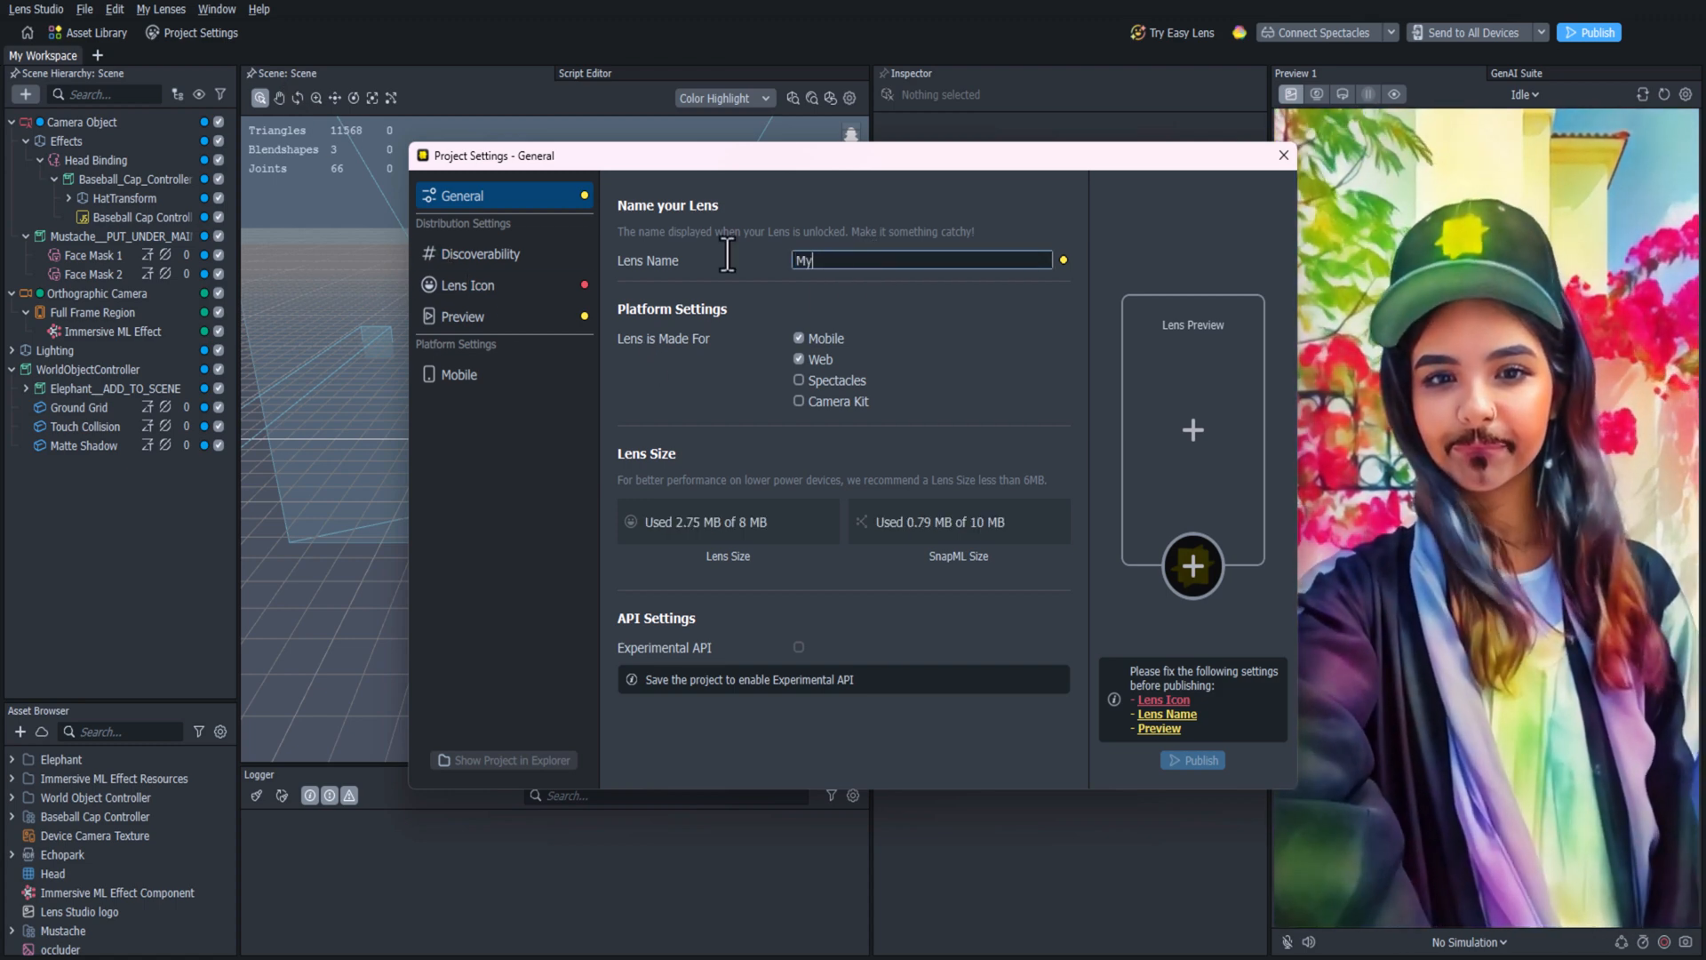
text(First Lens)
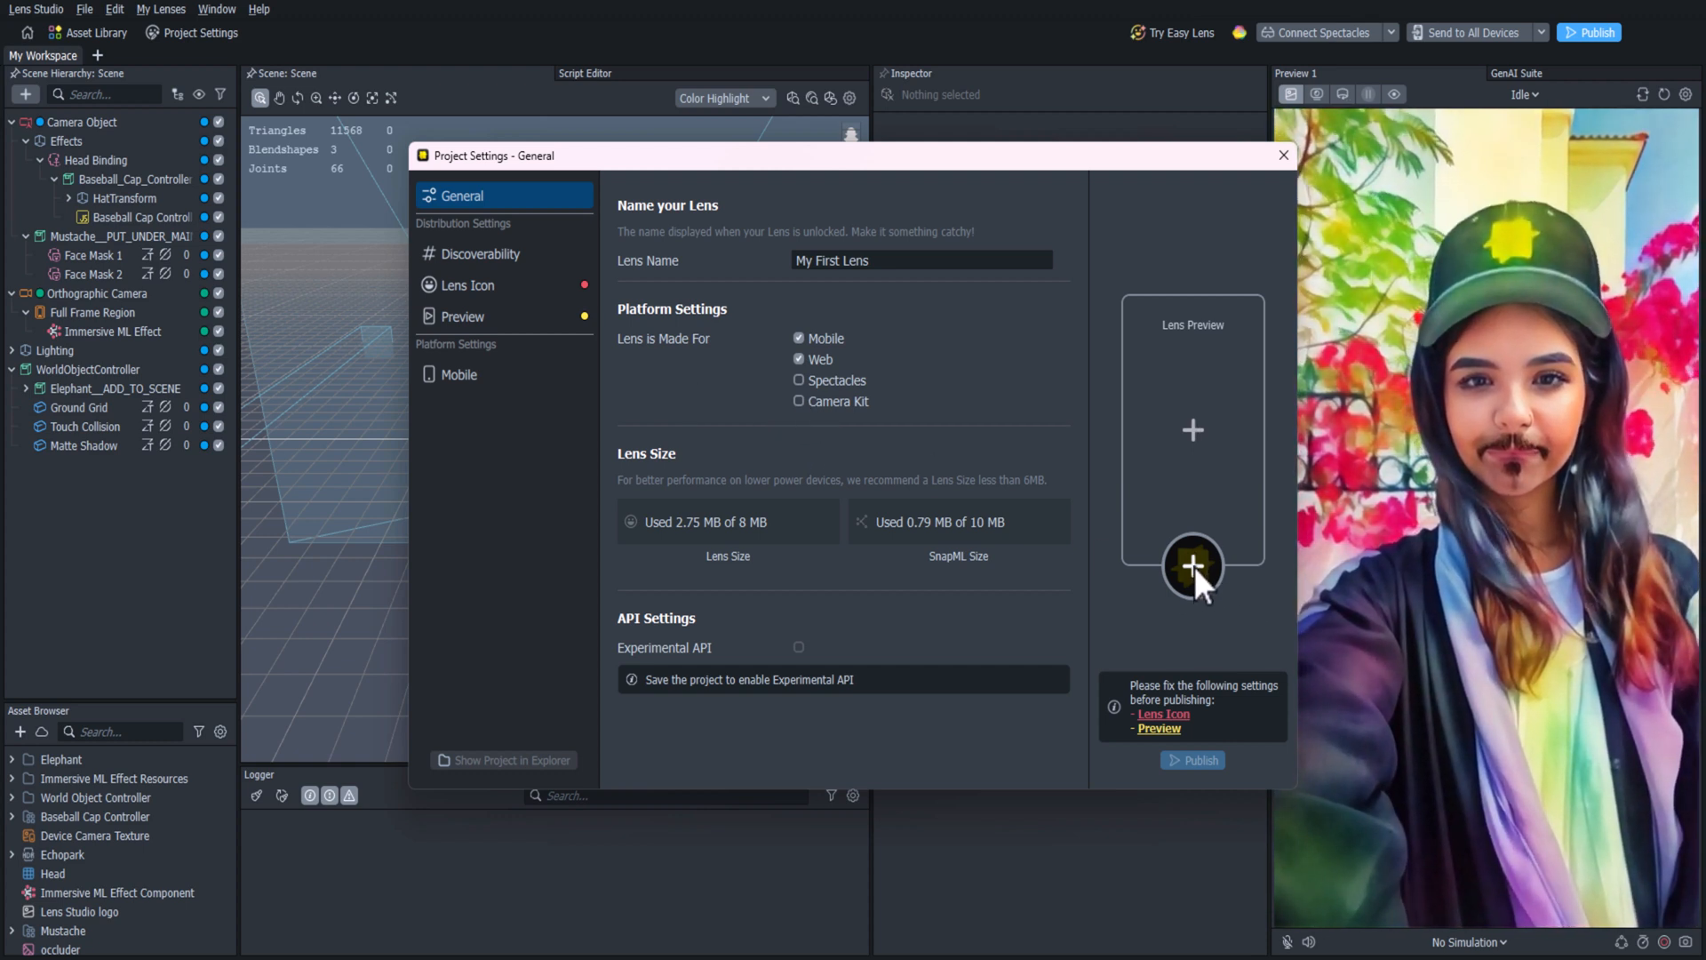
Generate lens icons from the prompt 'watercolor'.
click(466, 285)
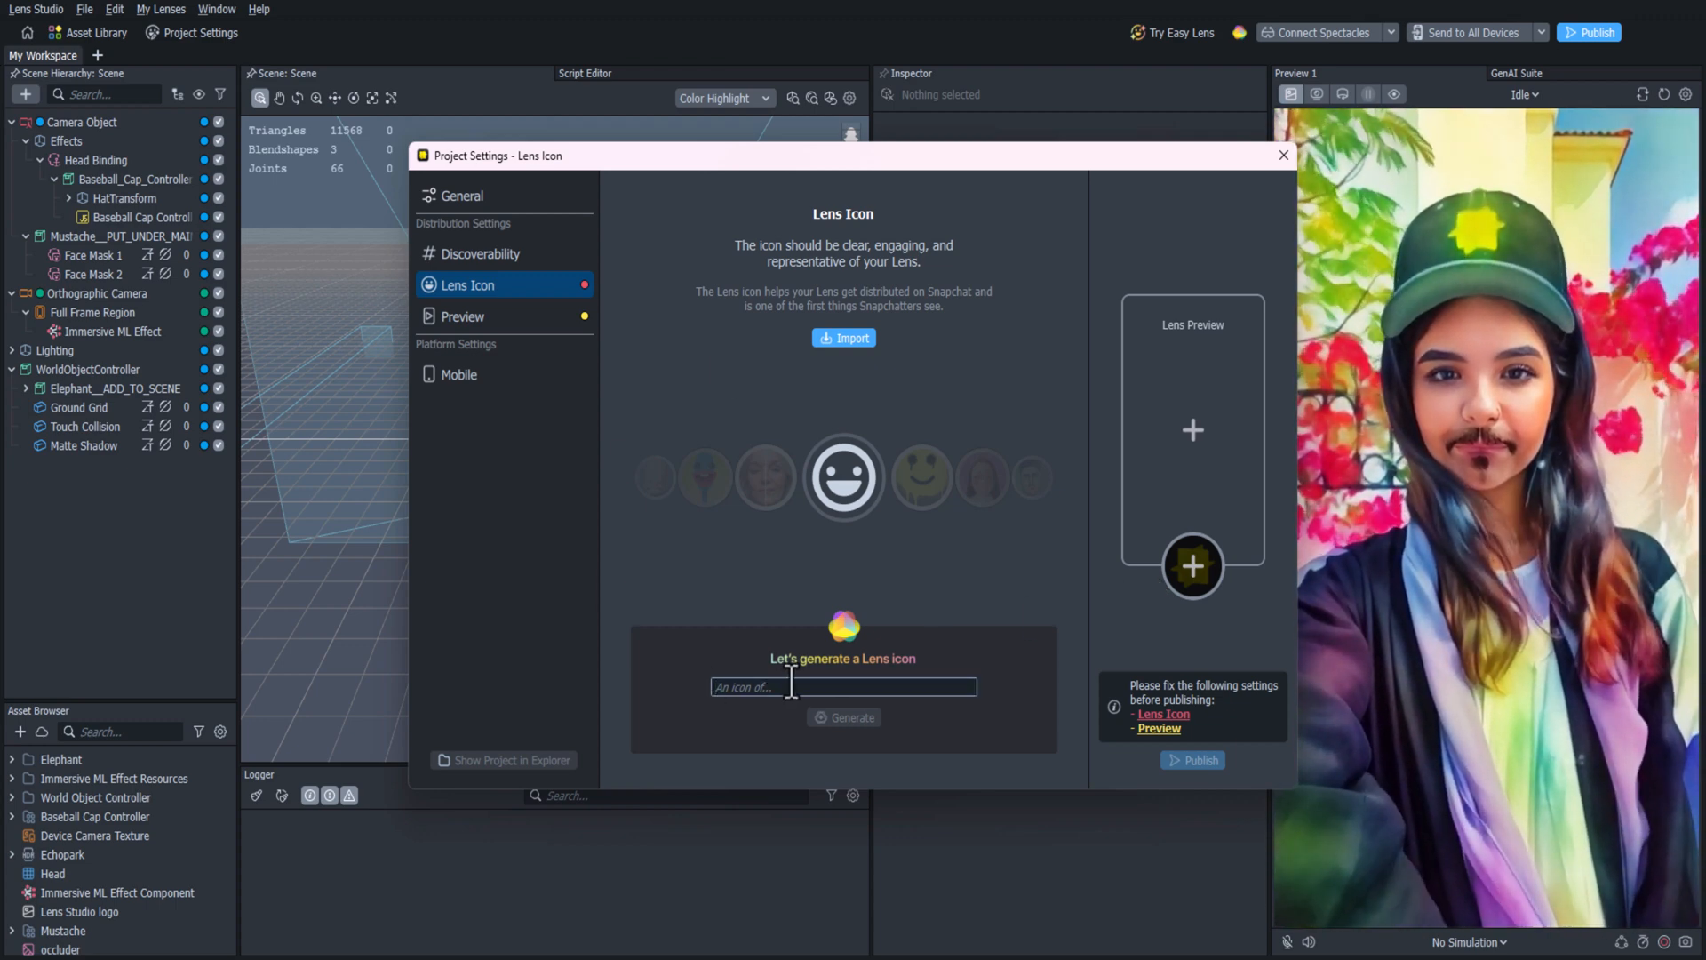
text(watercolor)
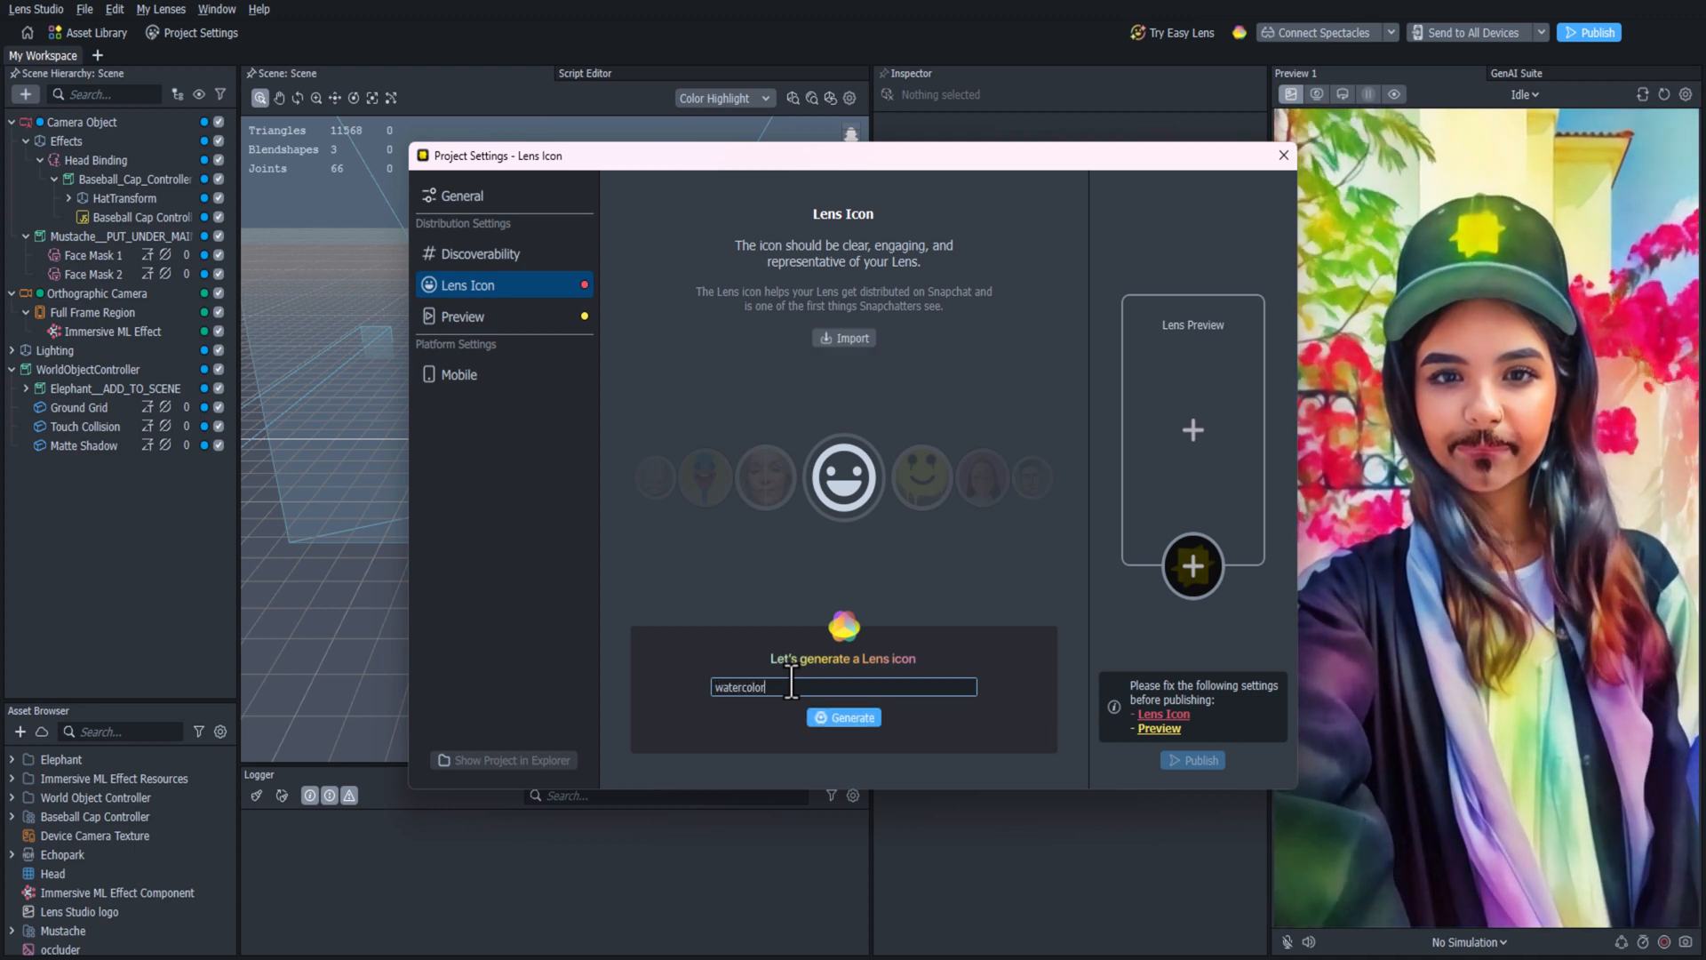
click(844, 717)
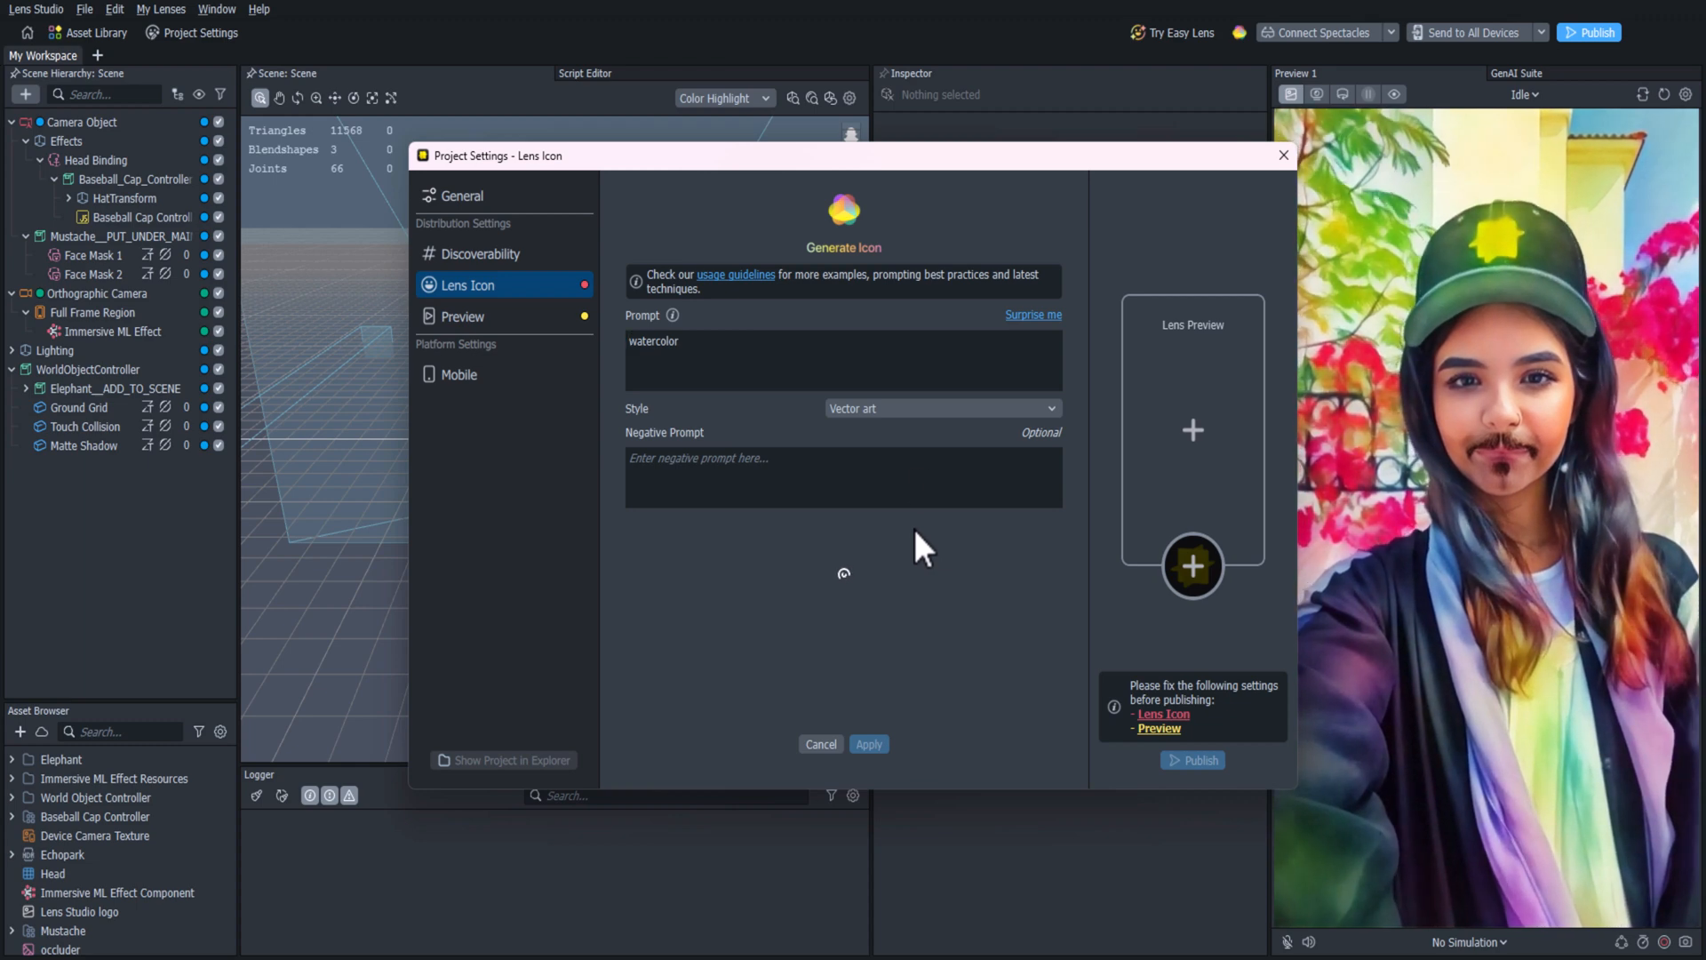
Apply the Watercolors style and save the second landscape icon as the lens icon.
click(940, 408)
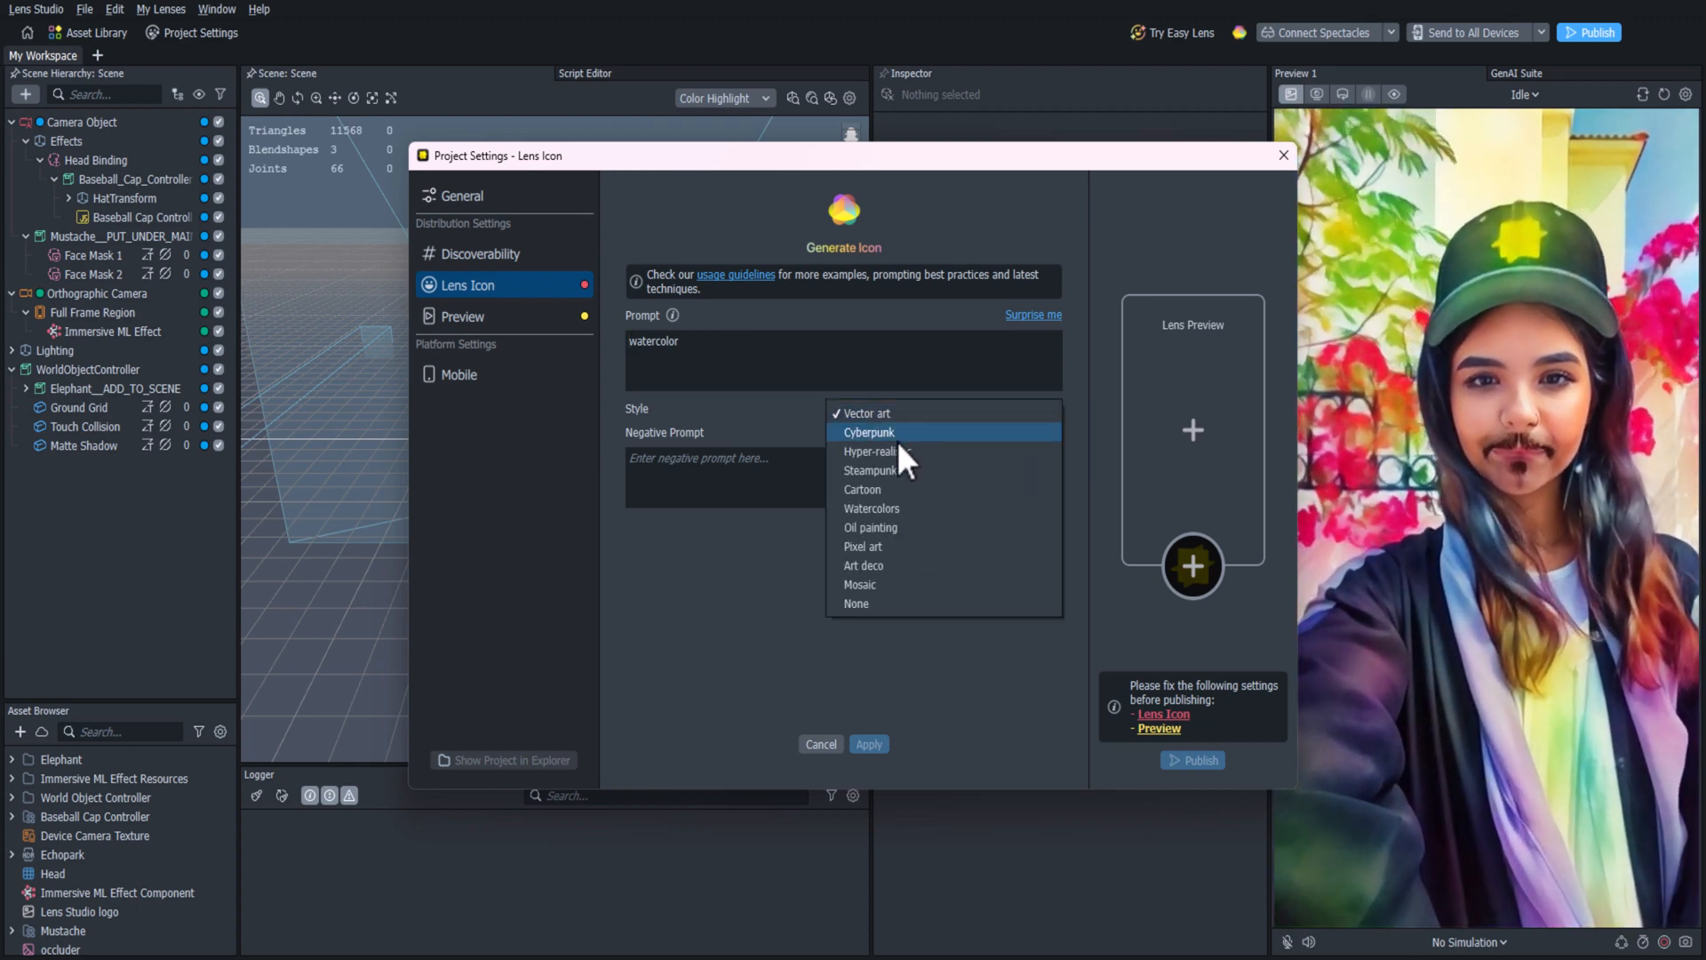
click(871, 509)
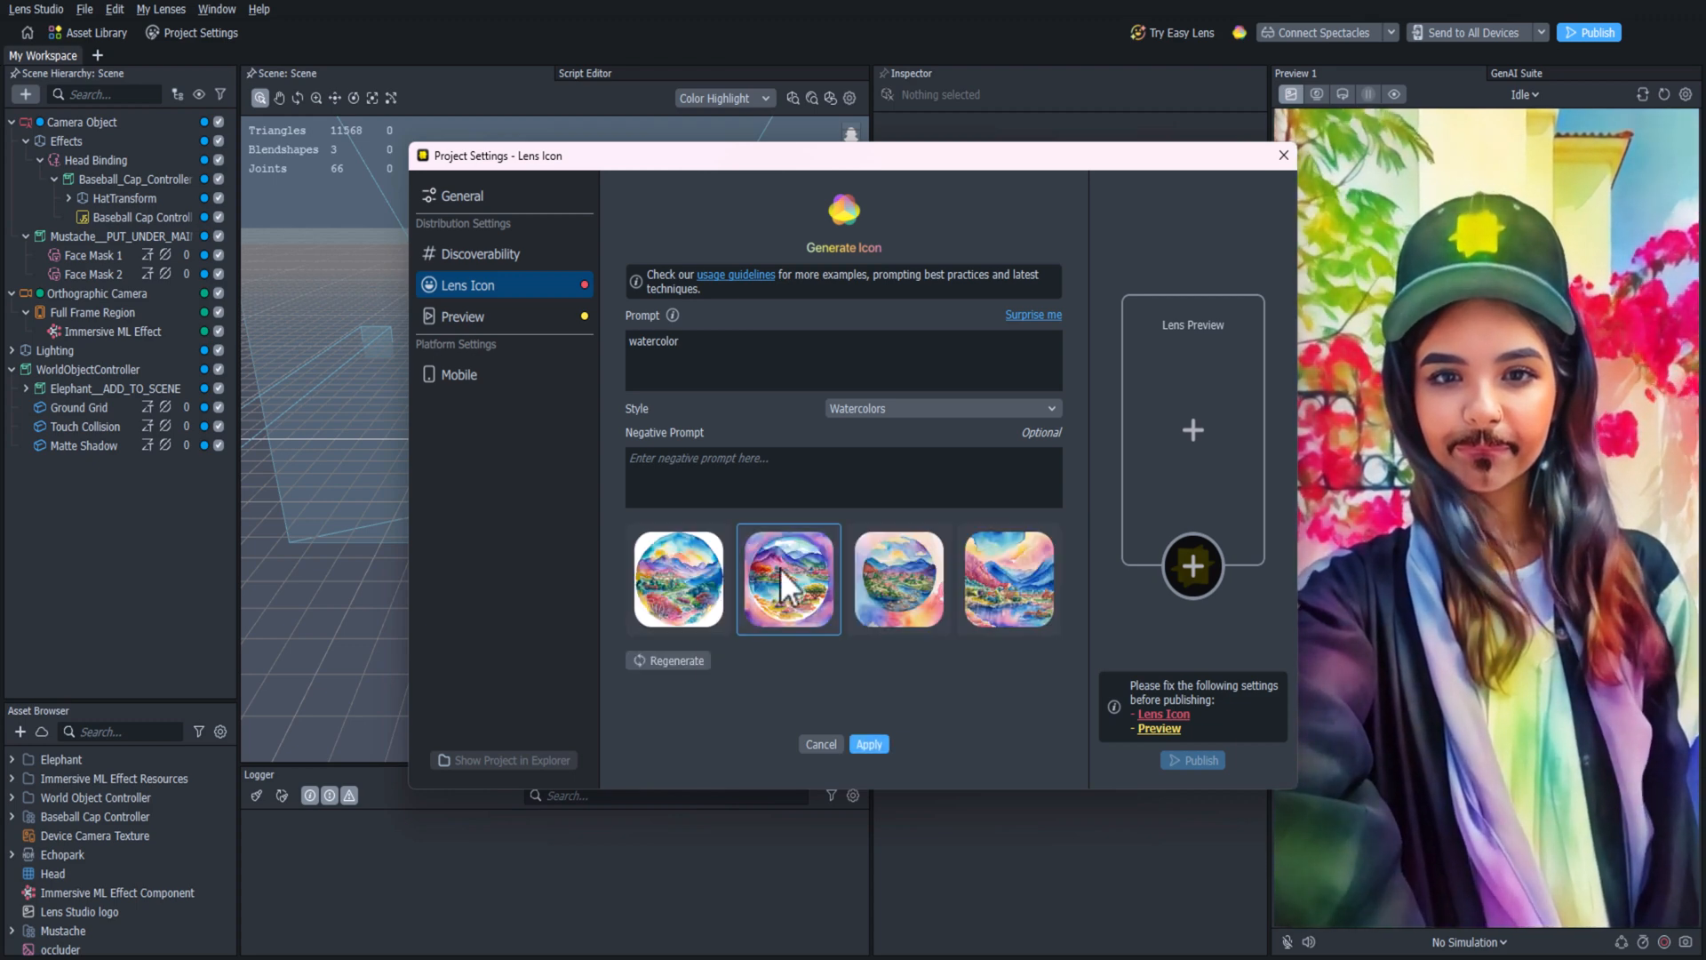
click(788, 578)
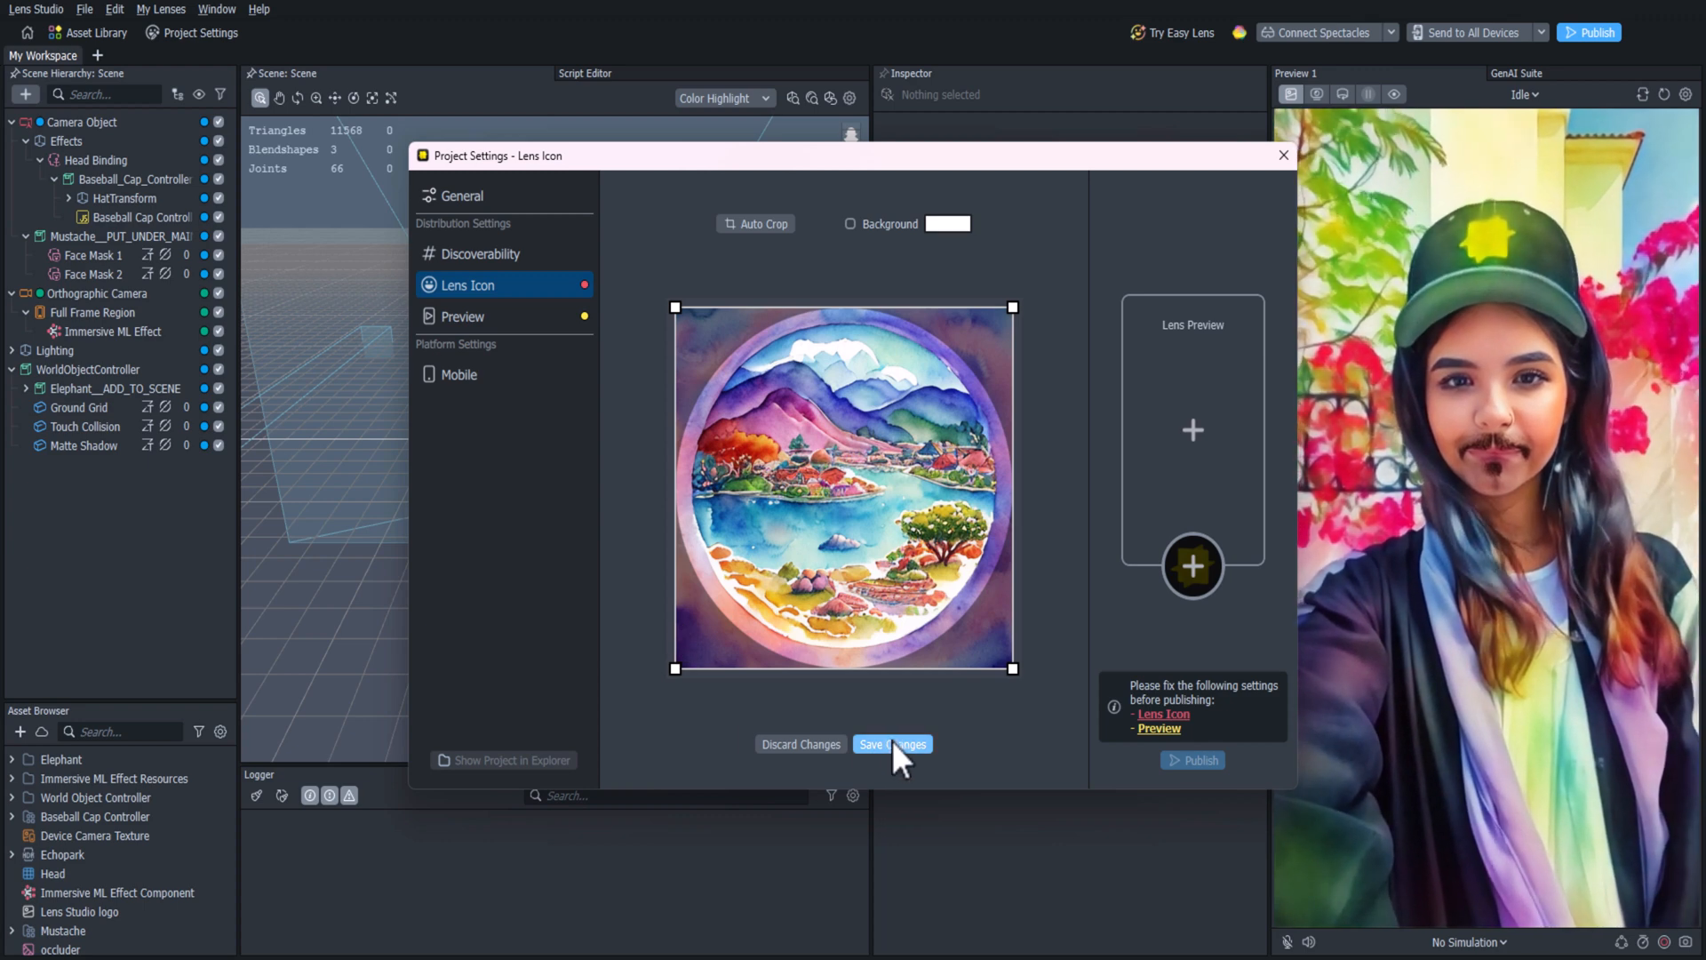
click(891, 745)
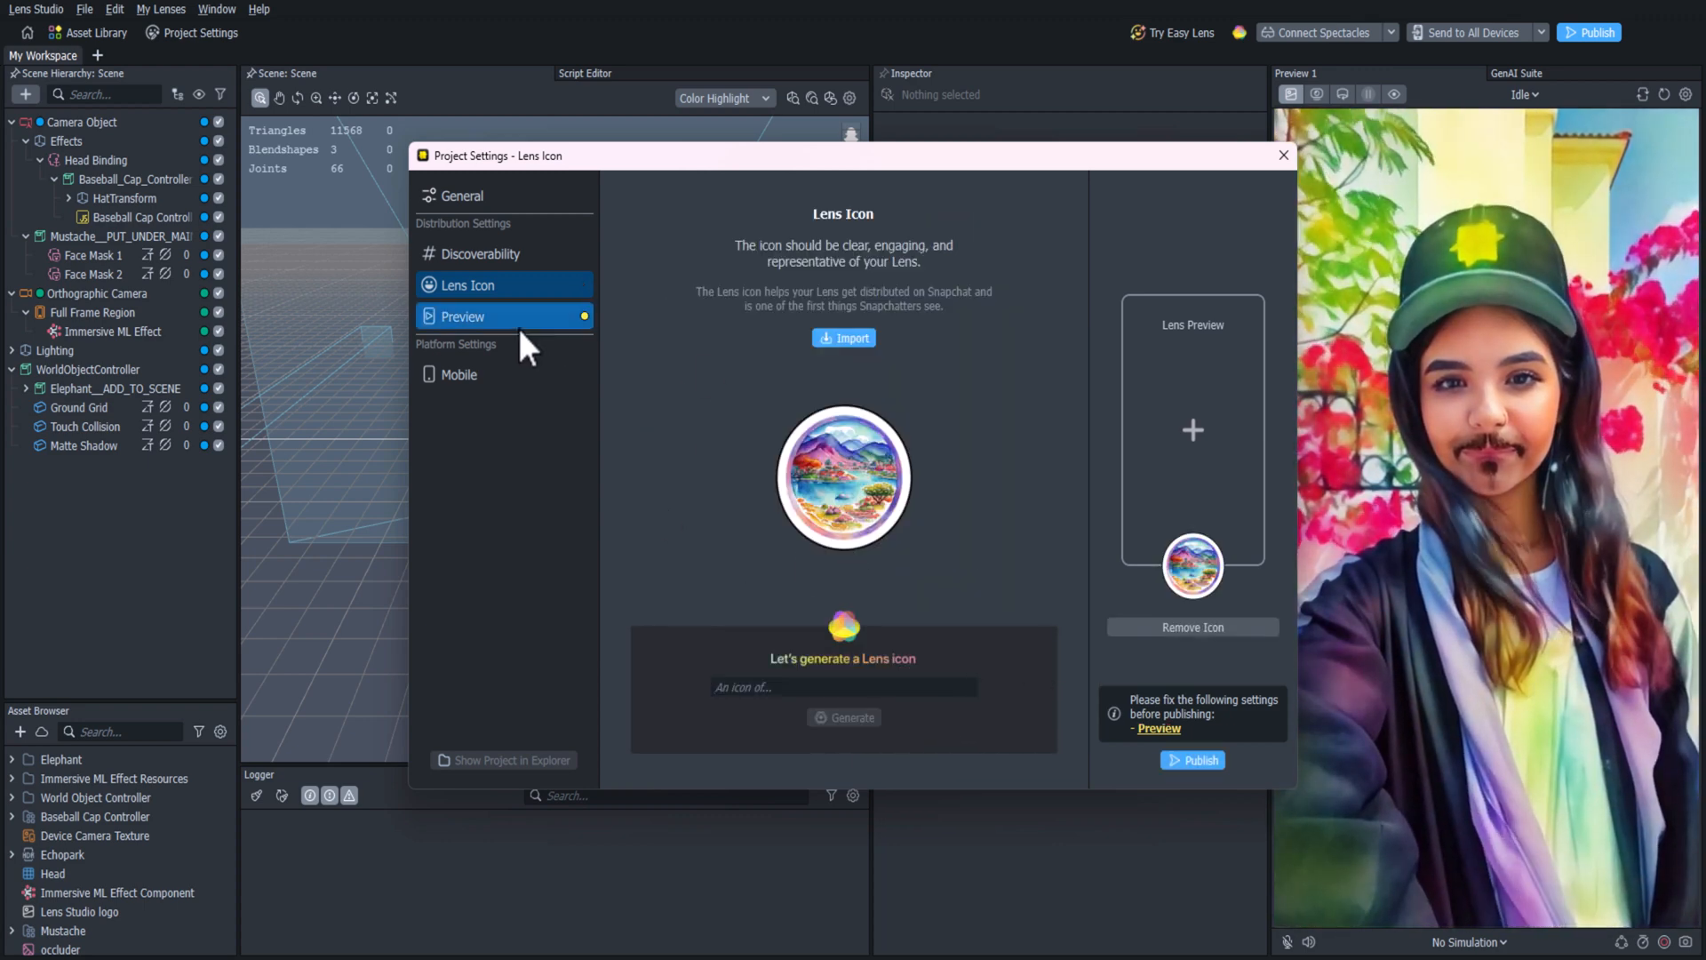
Use the pre-rendered Smile clip as the lens preview.
click(462, 316)
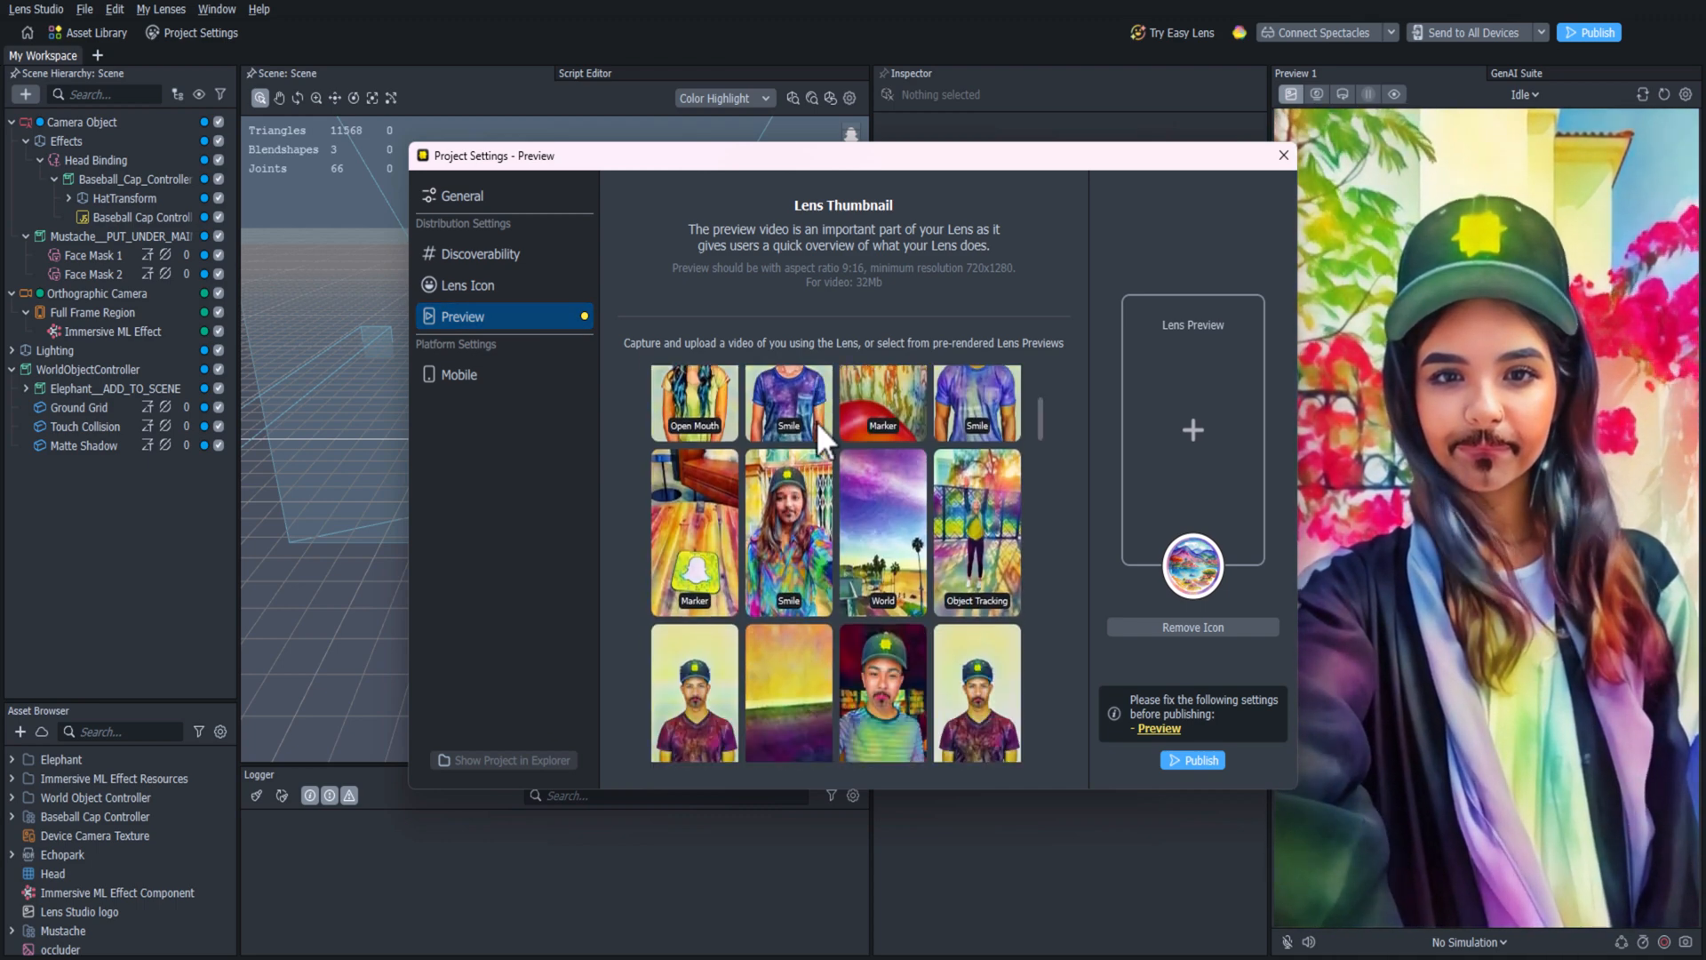
click(1192, 760)
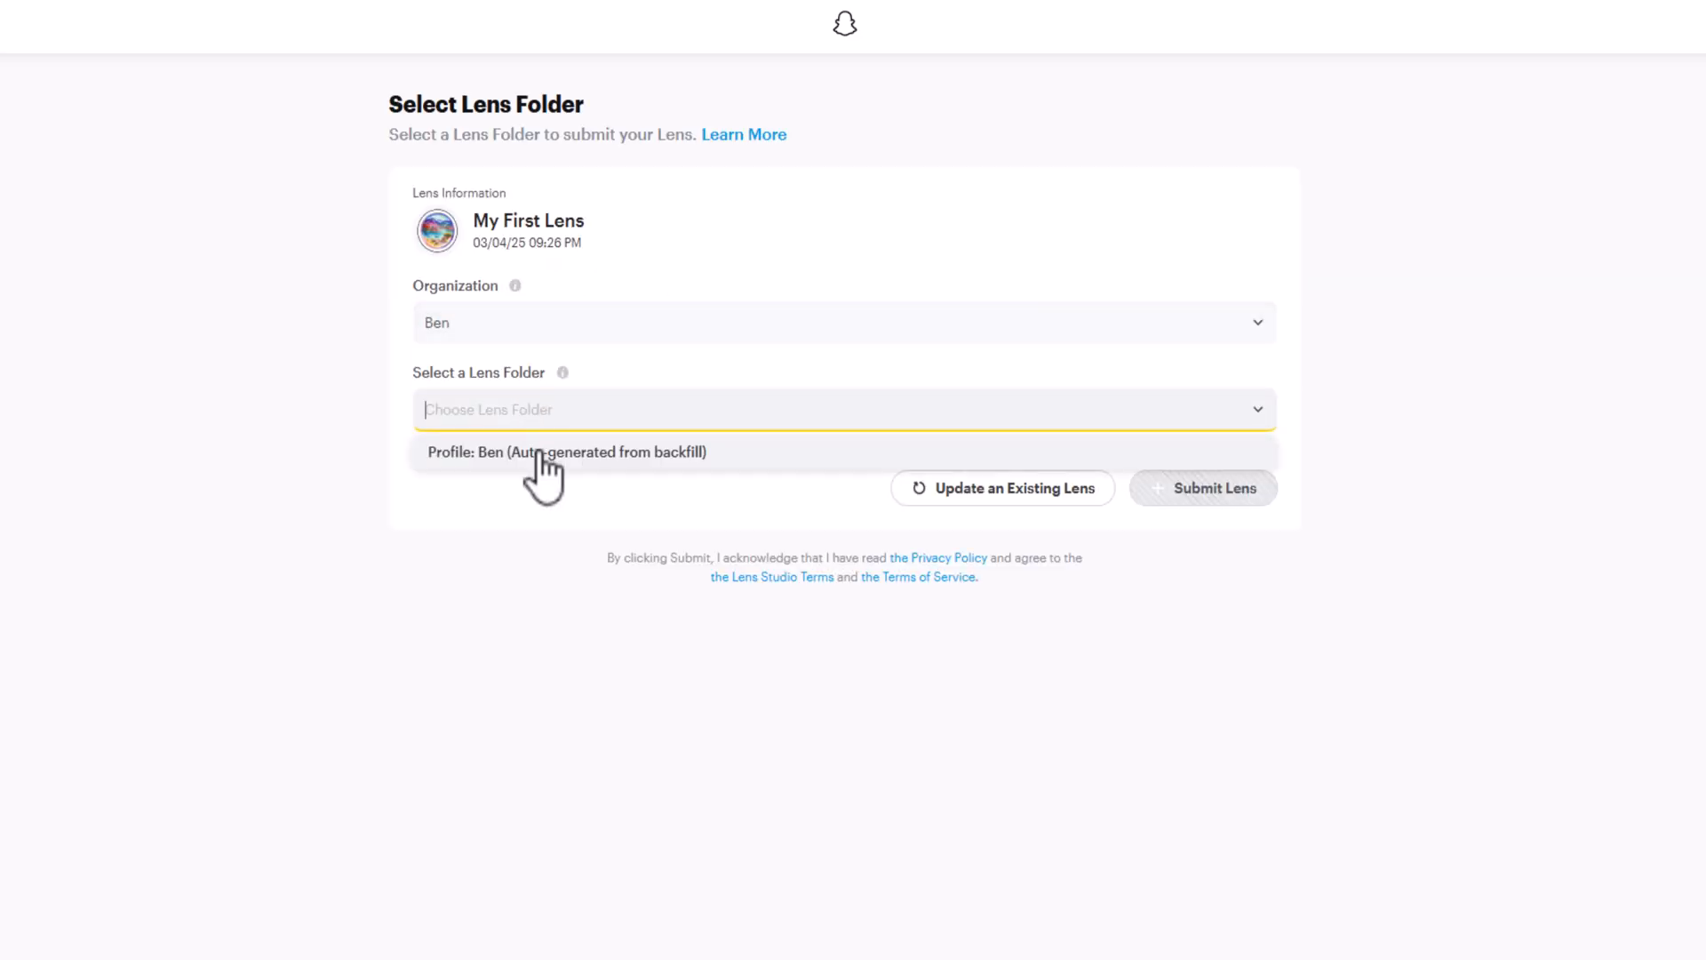
Submit My First Lens to the auto-generated Profile lens folder.
click(566, 452)
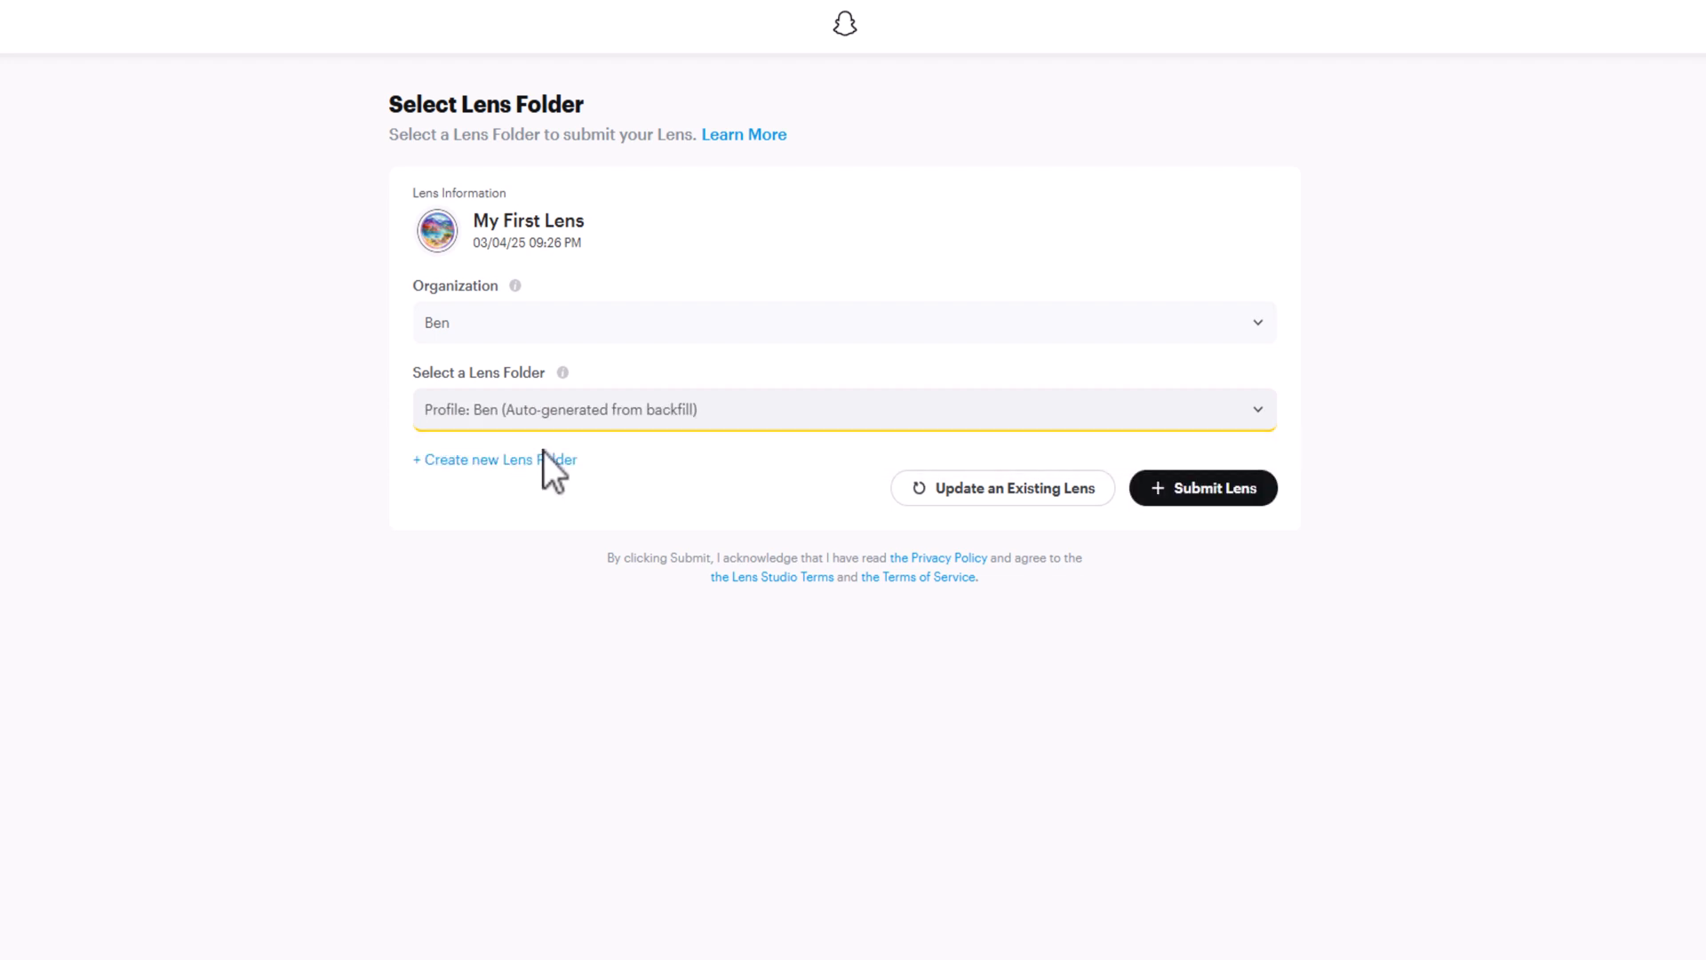
mouse_move(561, 471)
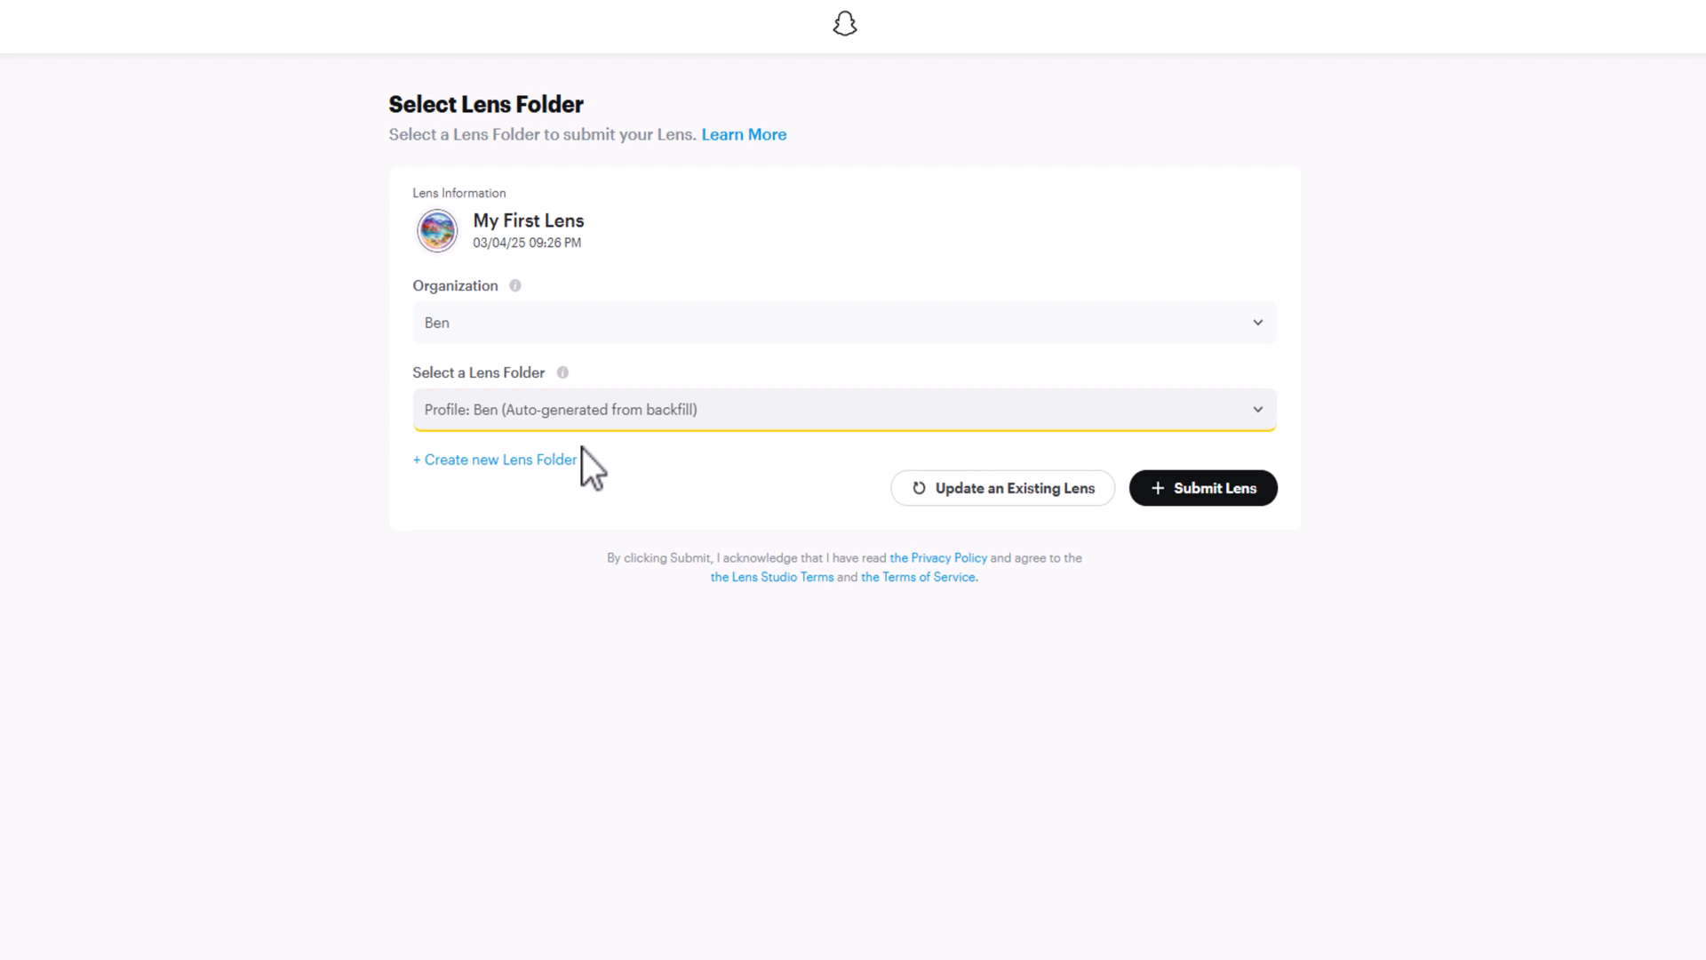
mouse_move(1203, 488)
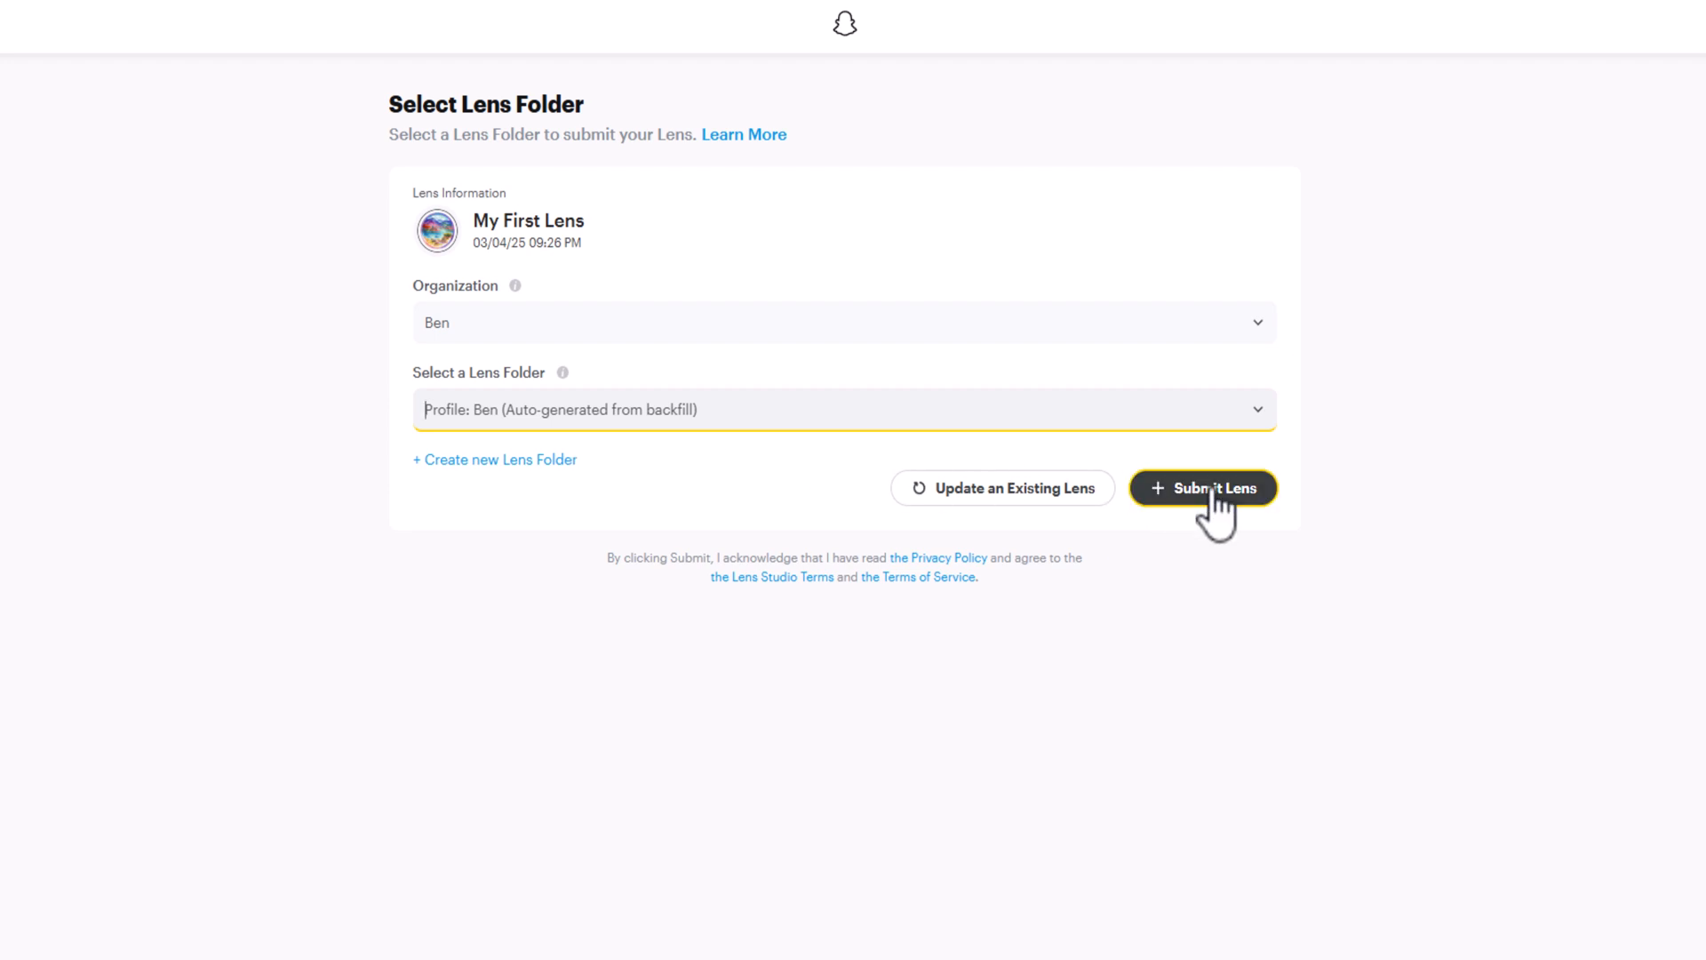
click(1202, 488)
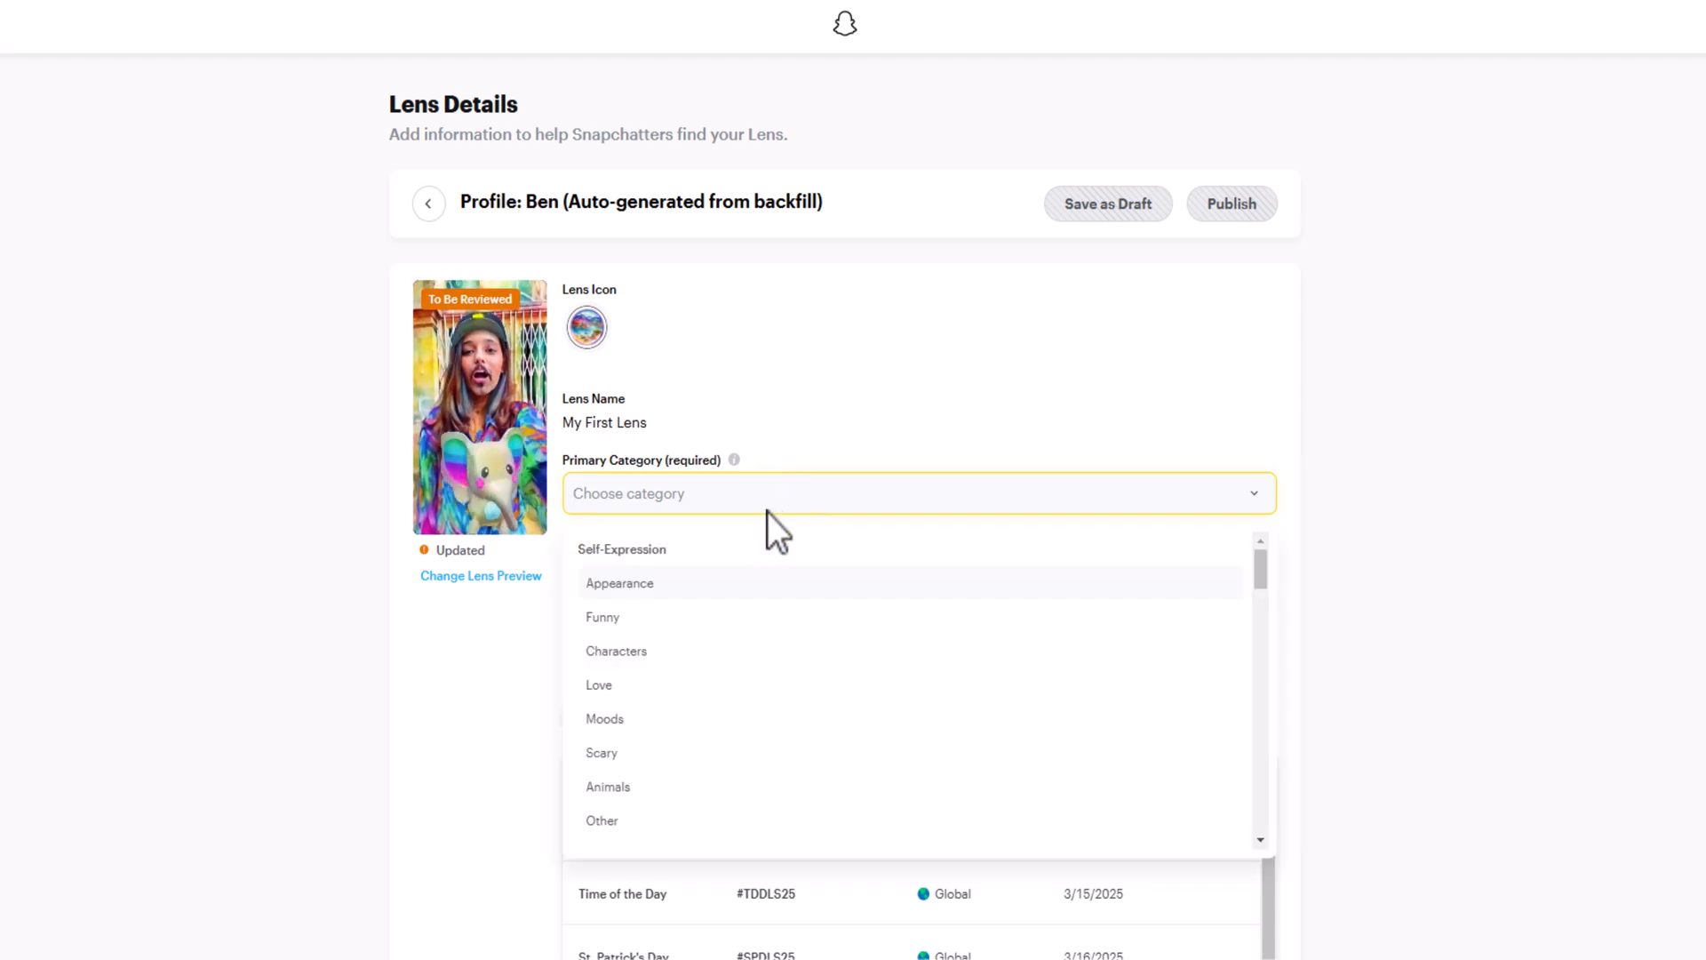
Set Color & Light as primary category and add watercolor and mustache tags.
scroll(down, 3)
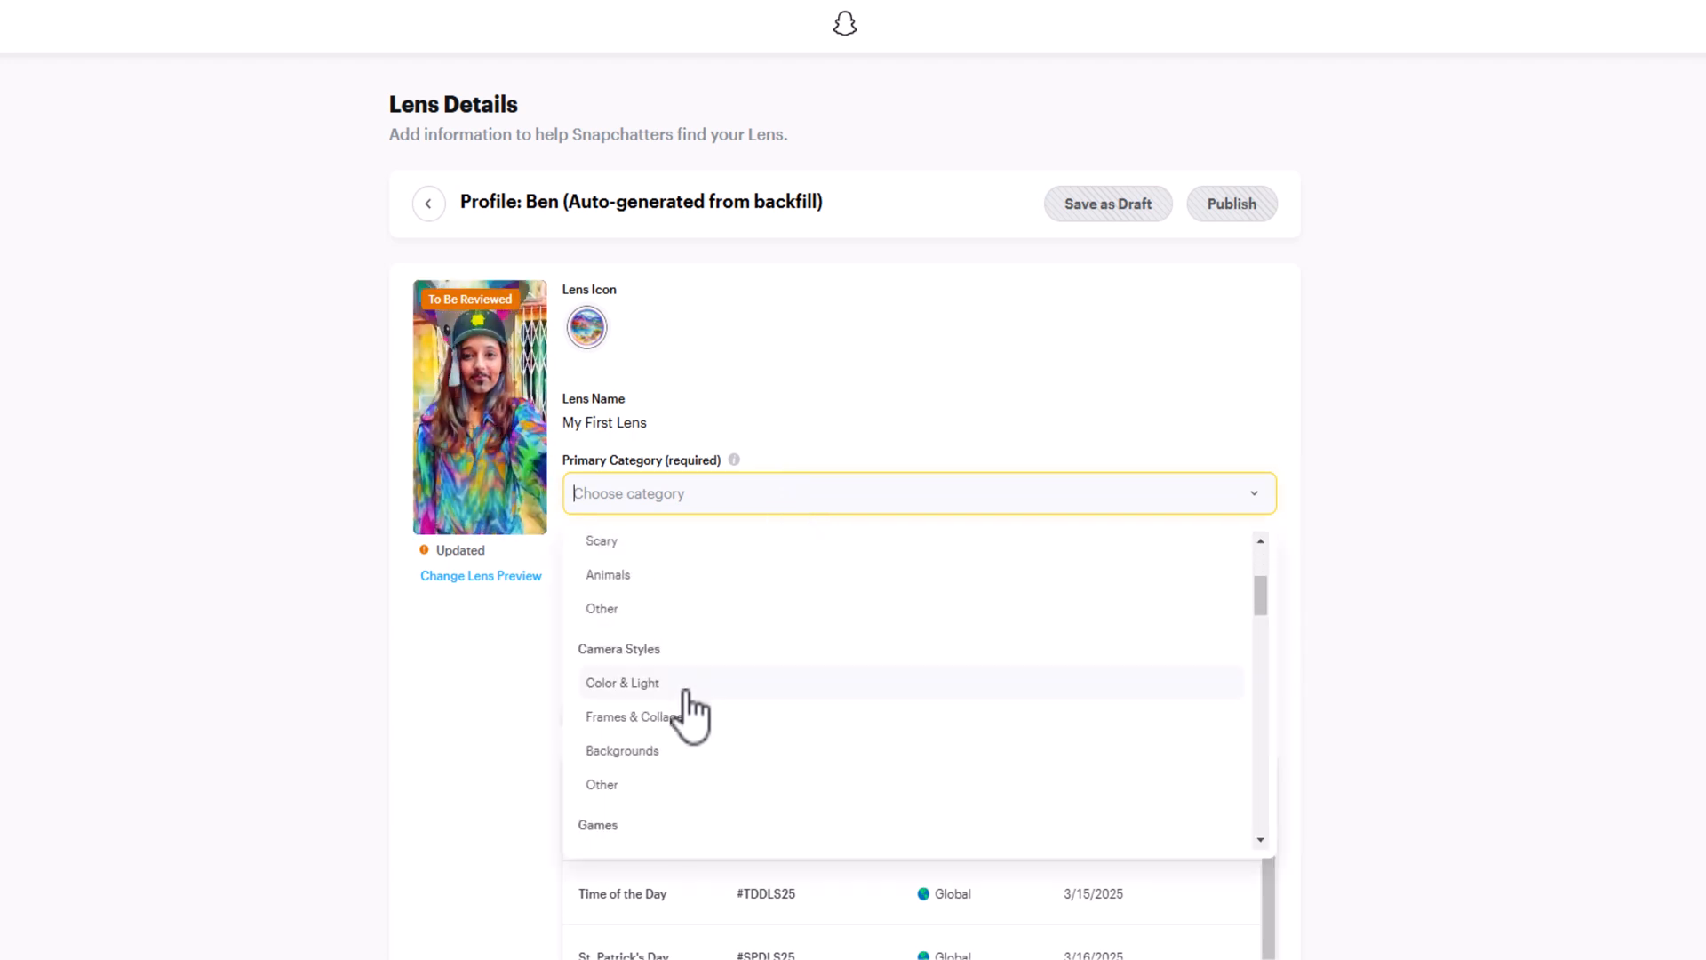
click(621, 682)
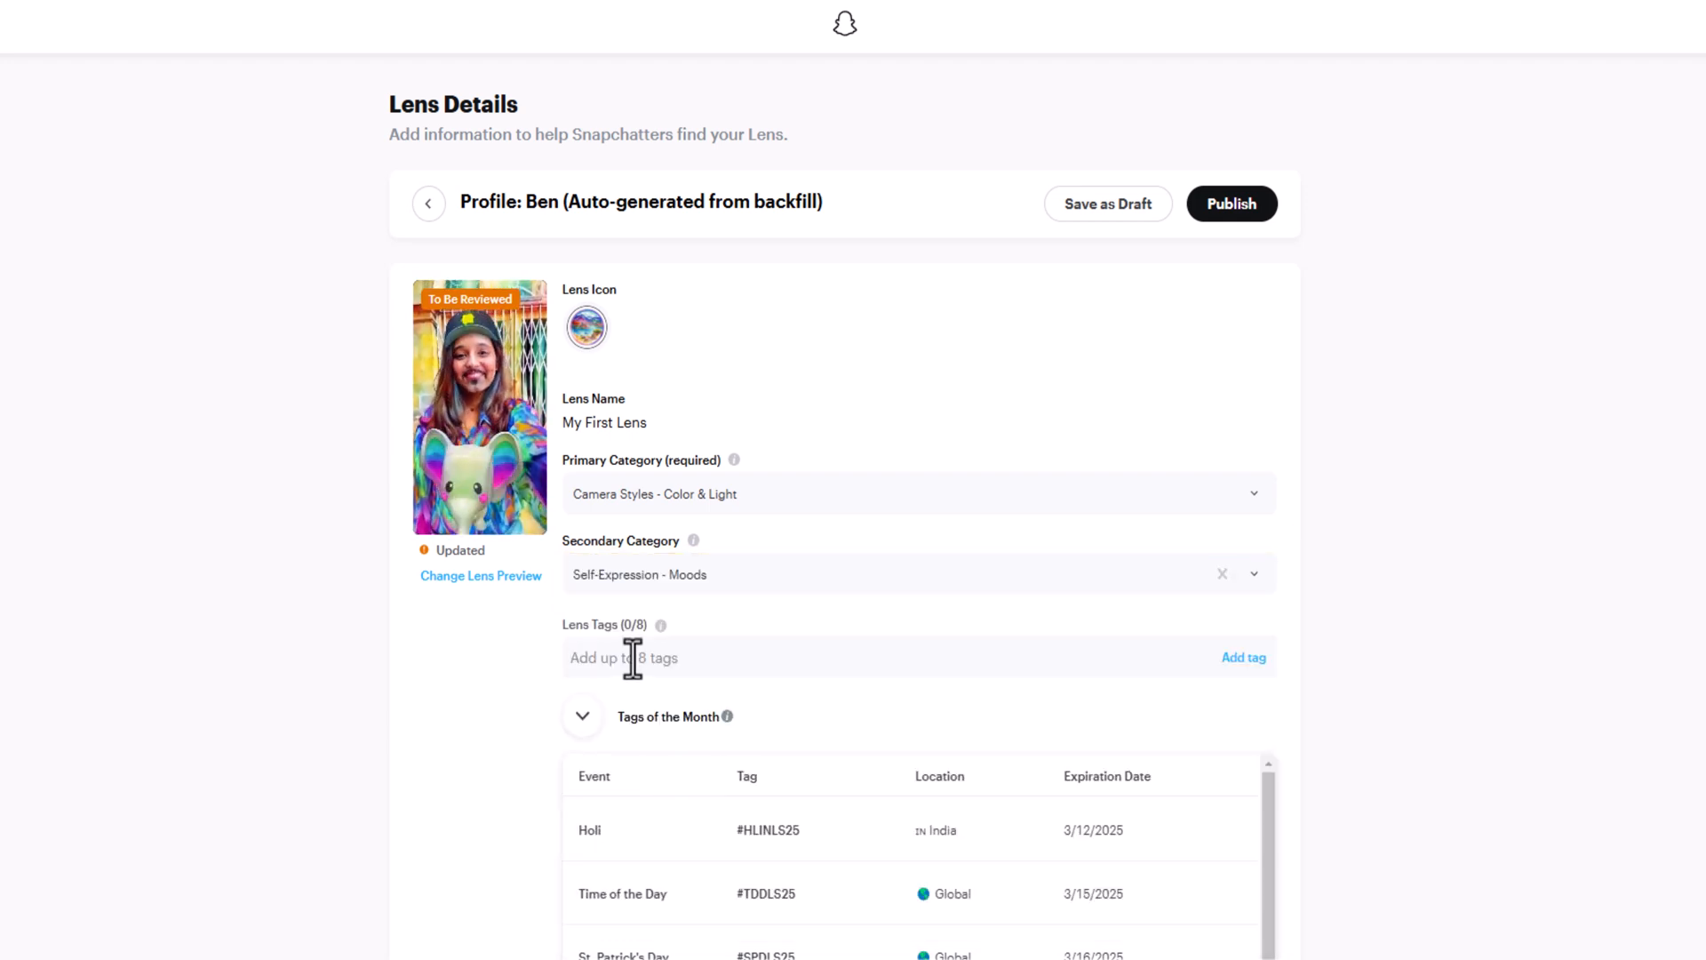
text(watercolor)
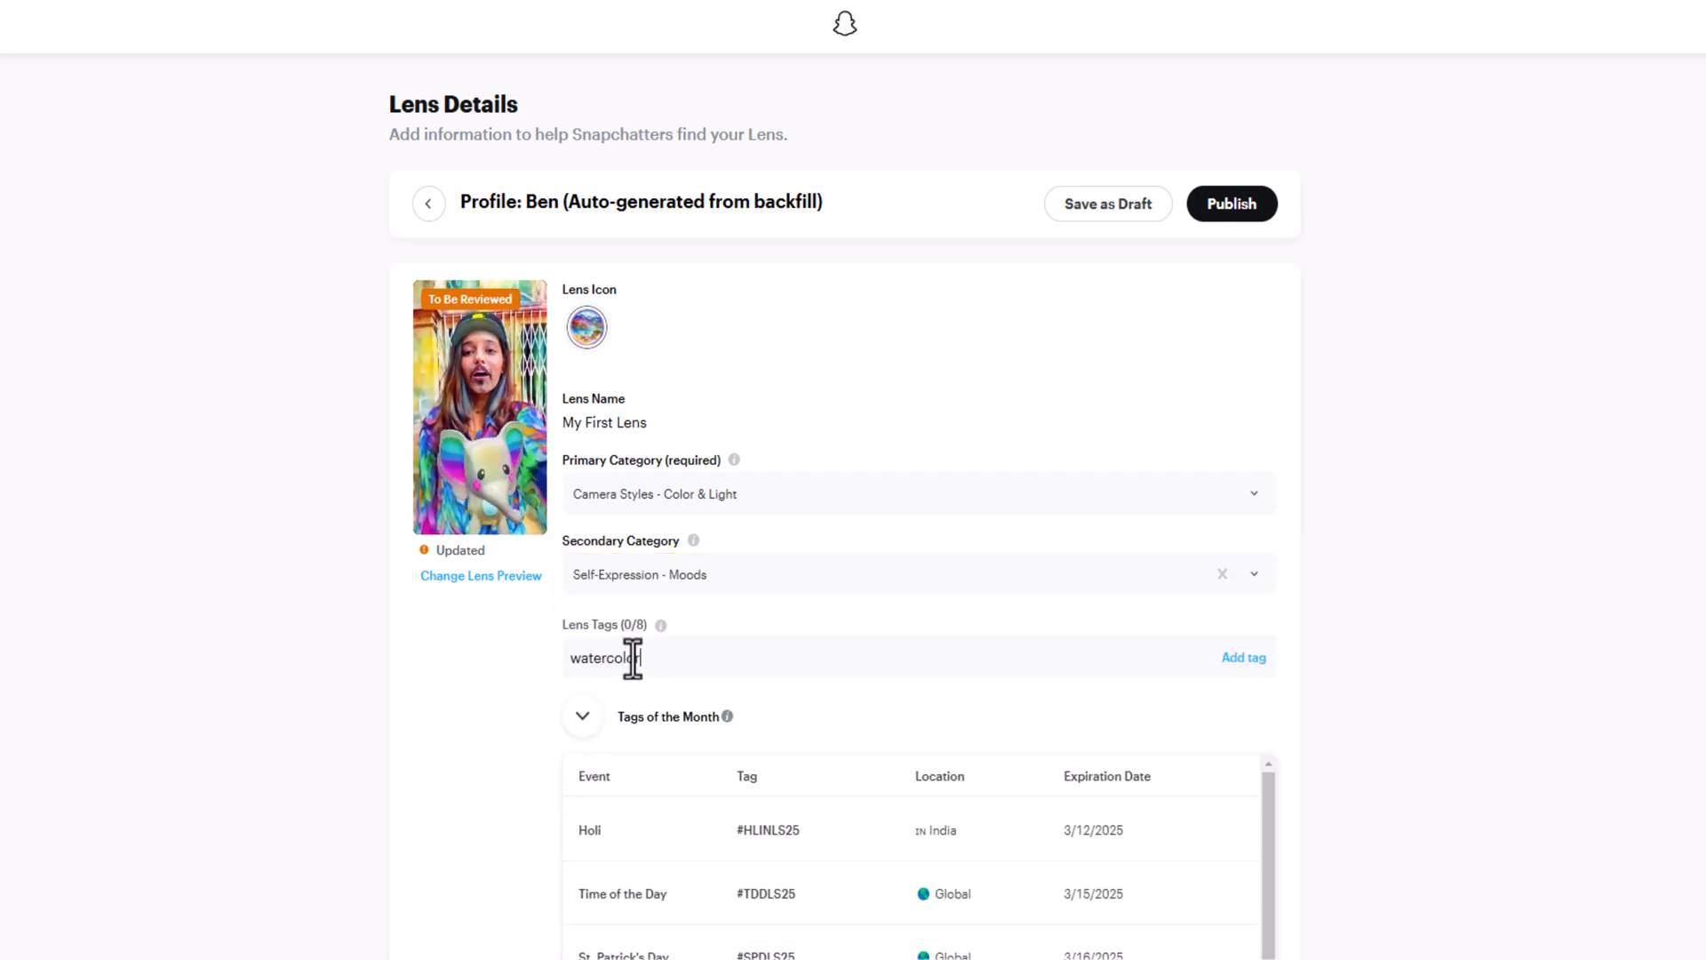
text(musta)
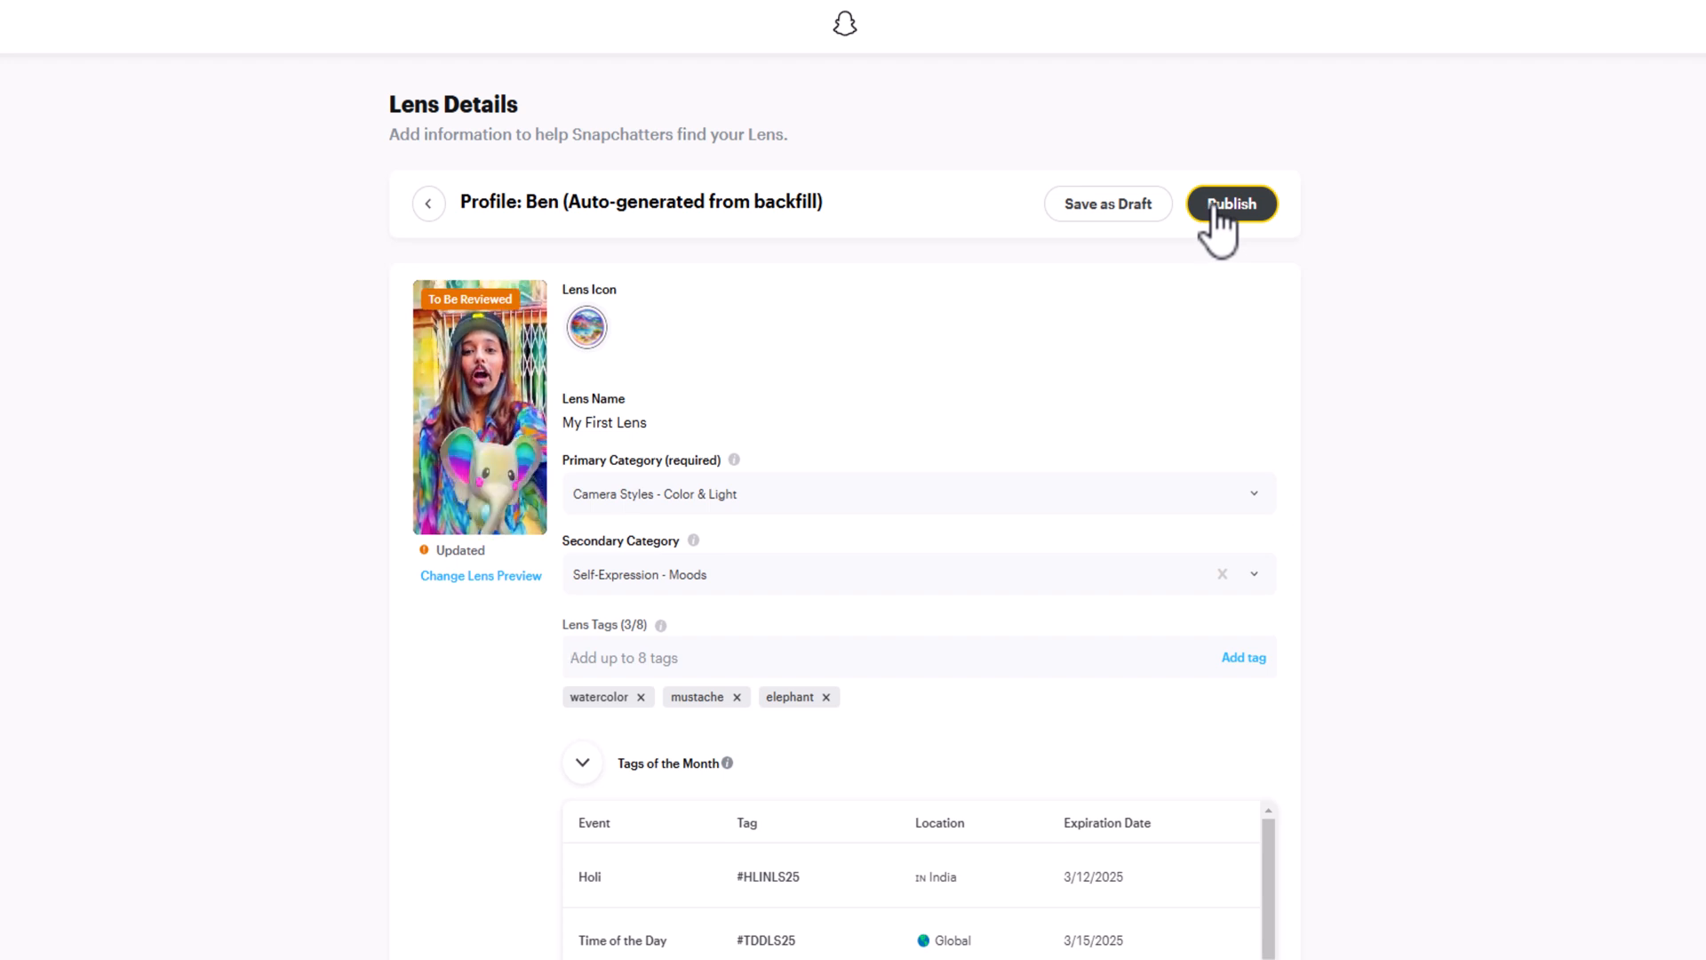
Publish the lens with Hidden visibility and Lens Creator Rewards opted in.
click(1231, 204)
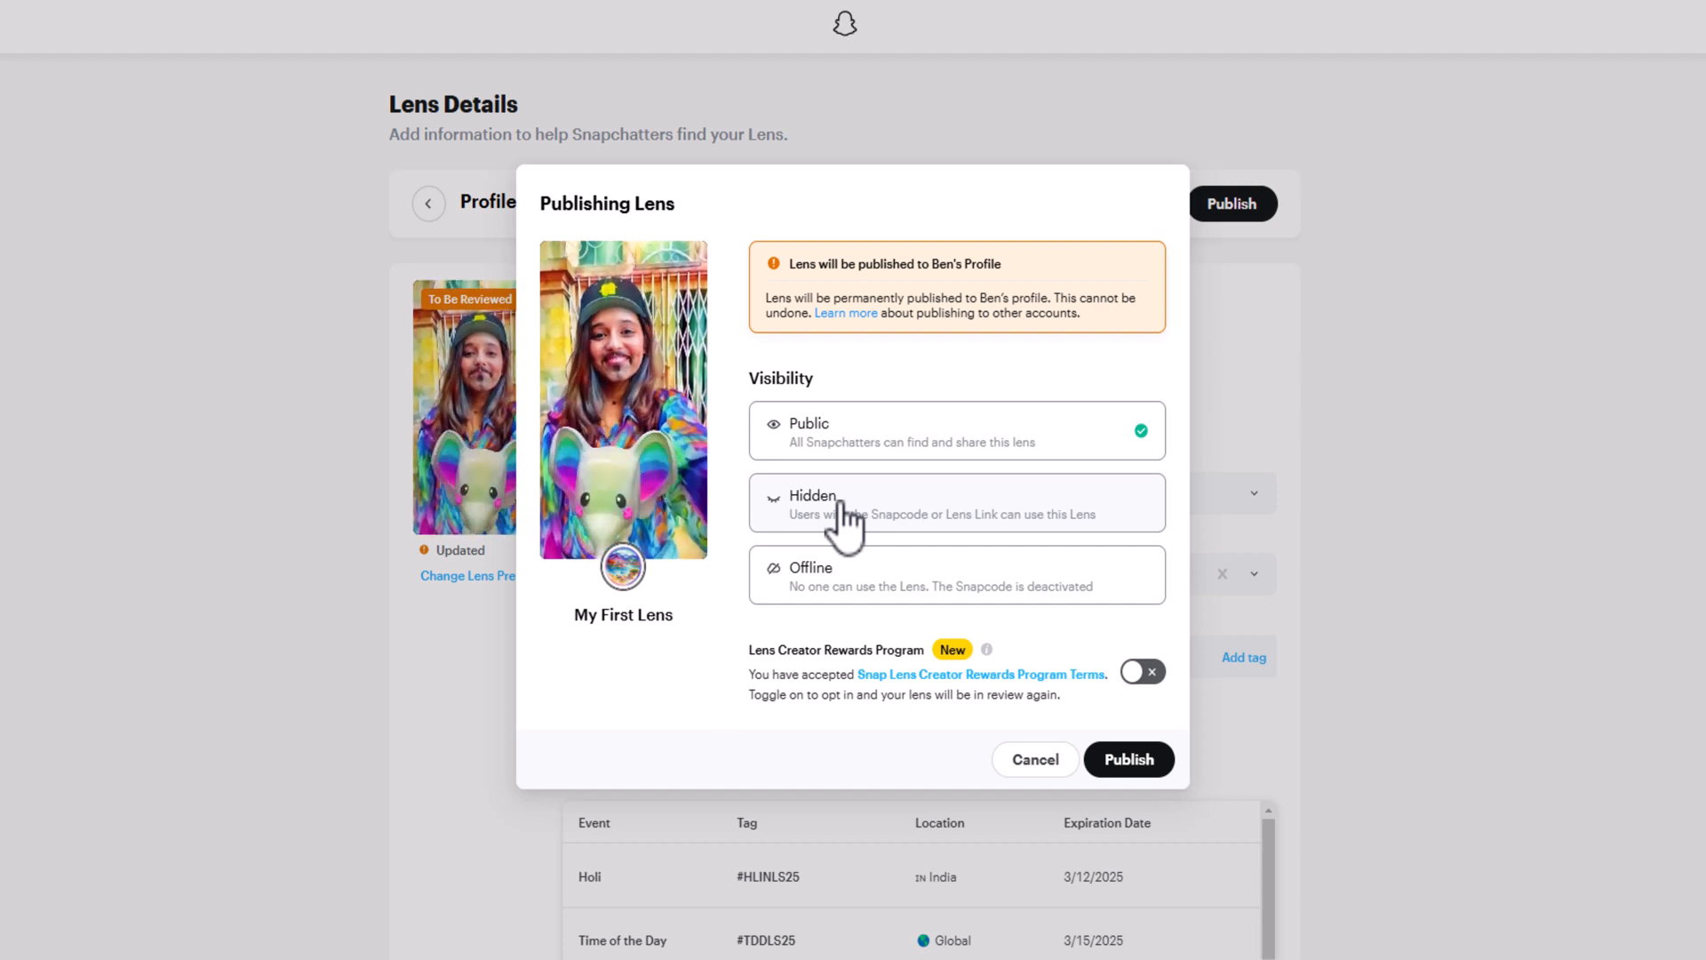
click(956, 503)
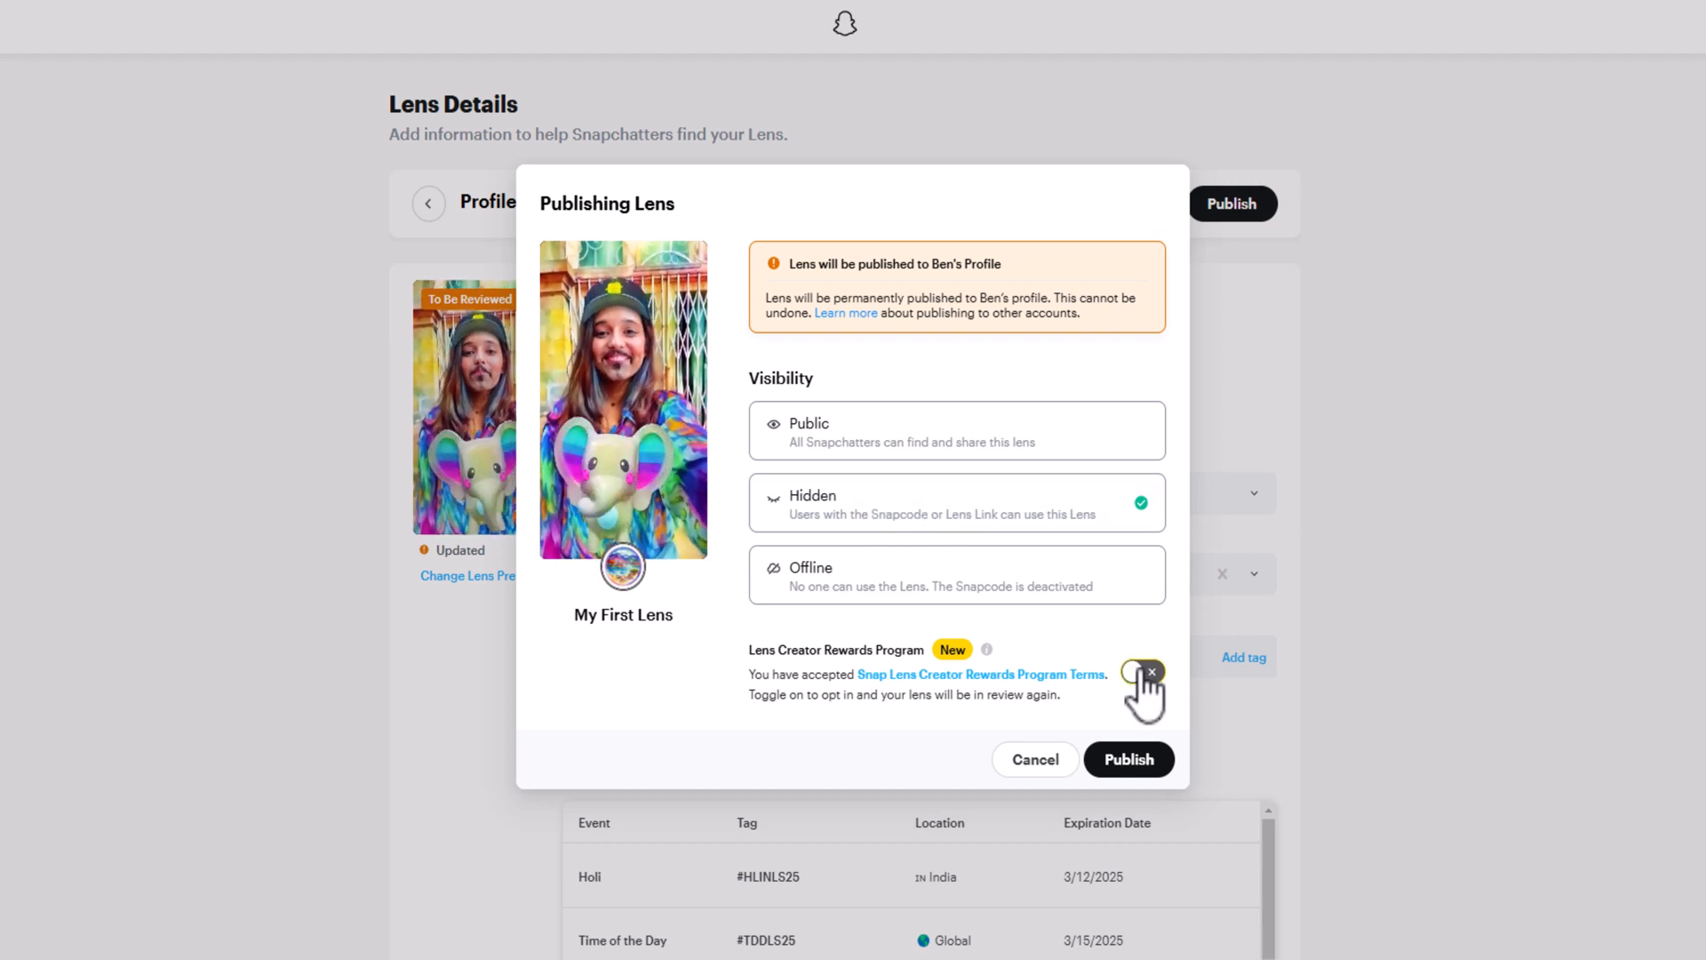
click(1143, 672)
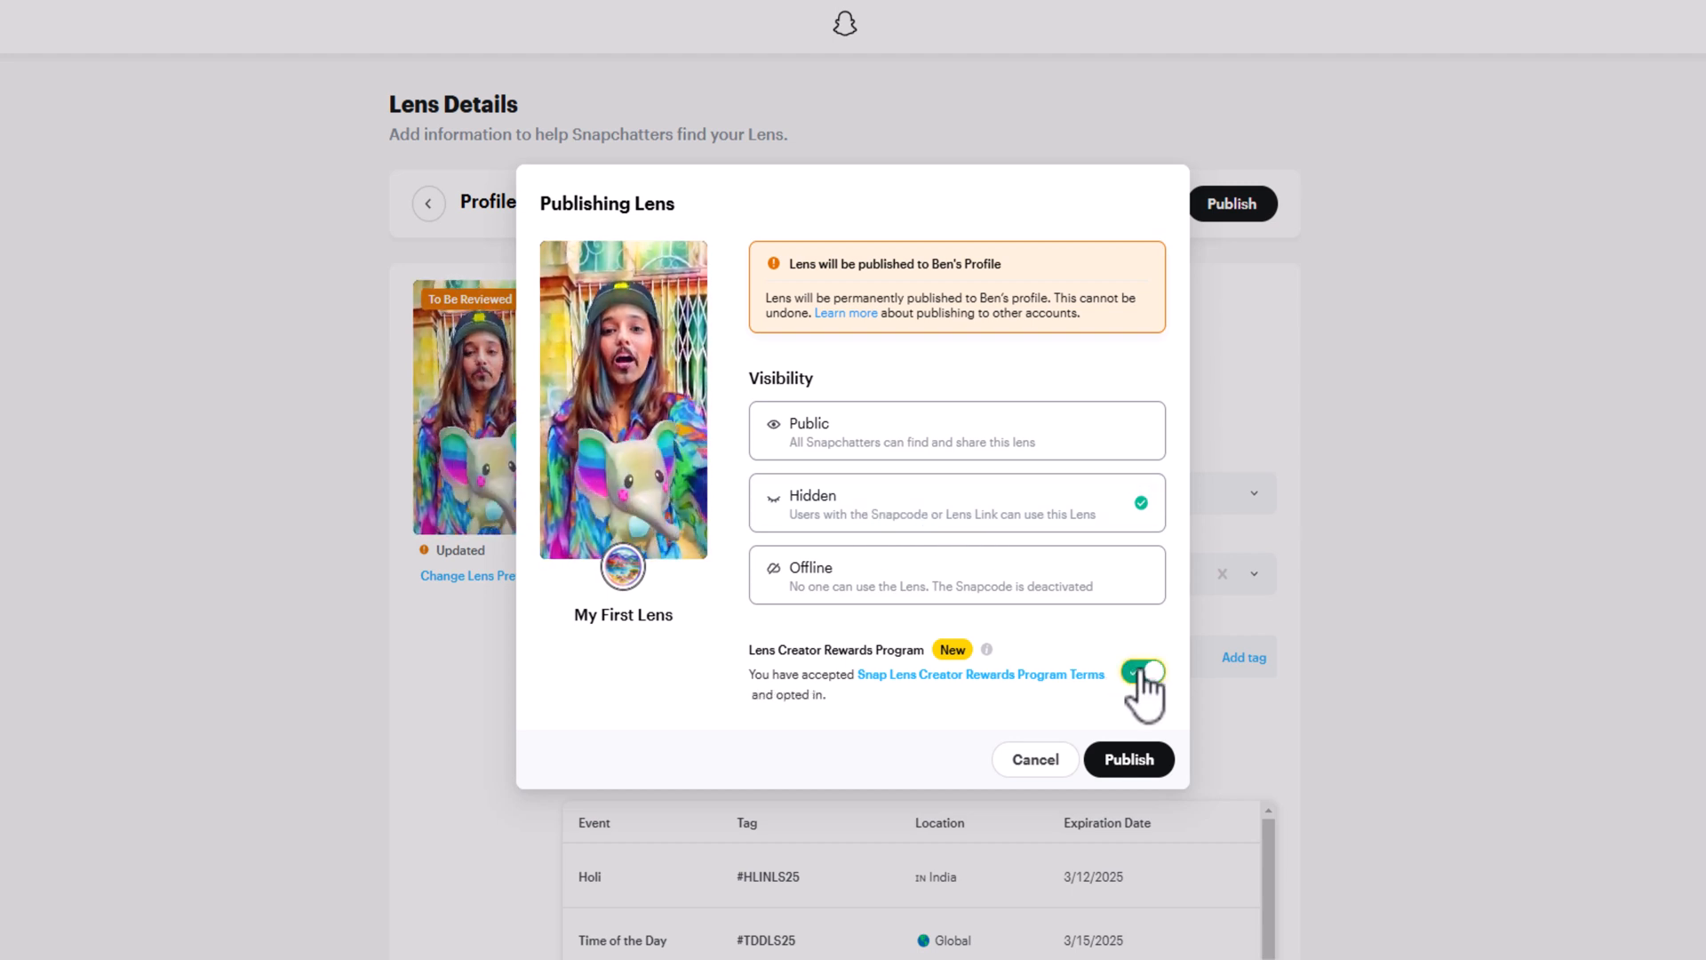
mouse_move(986, 649)
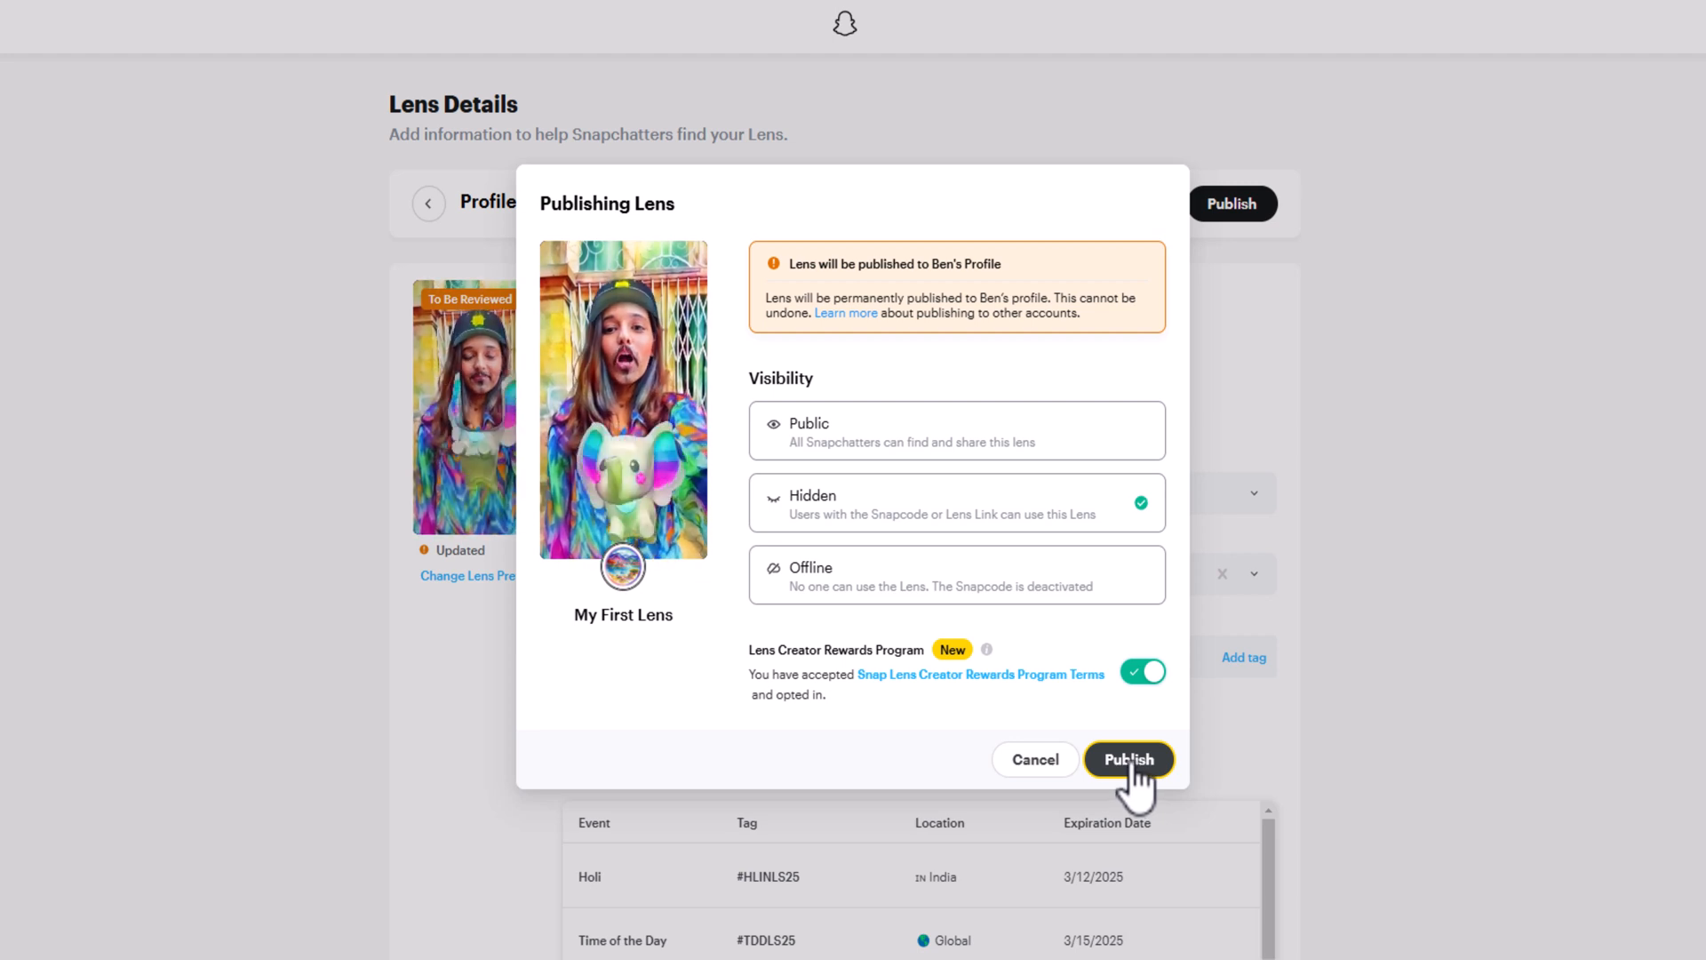
click(1129, 758)
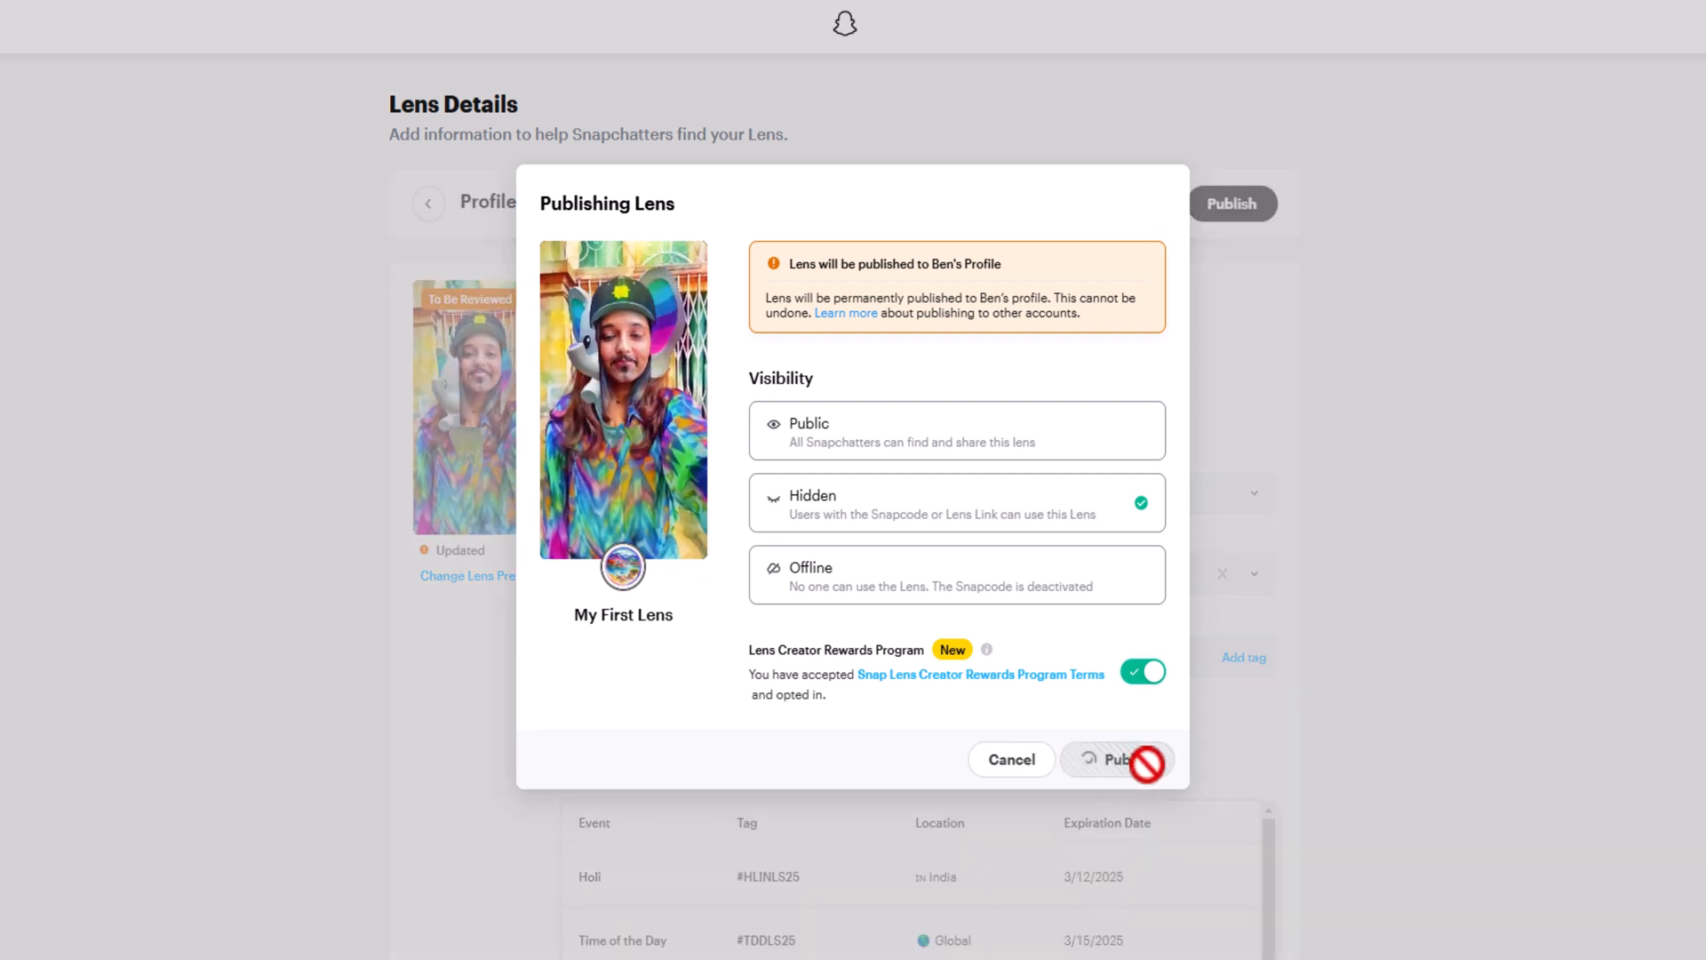
click(1117, 758)
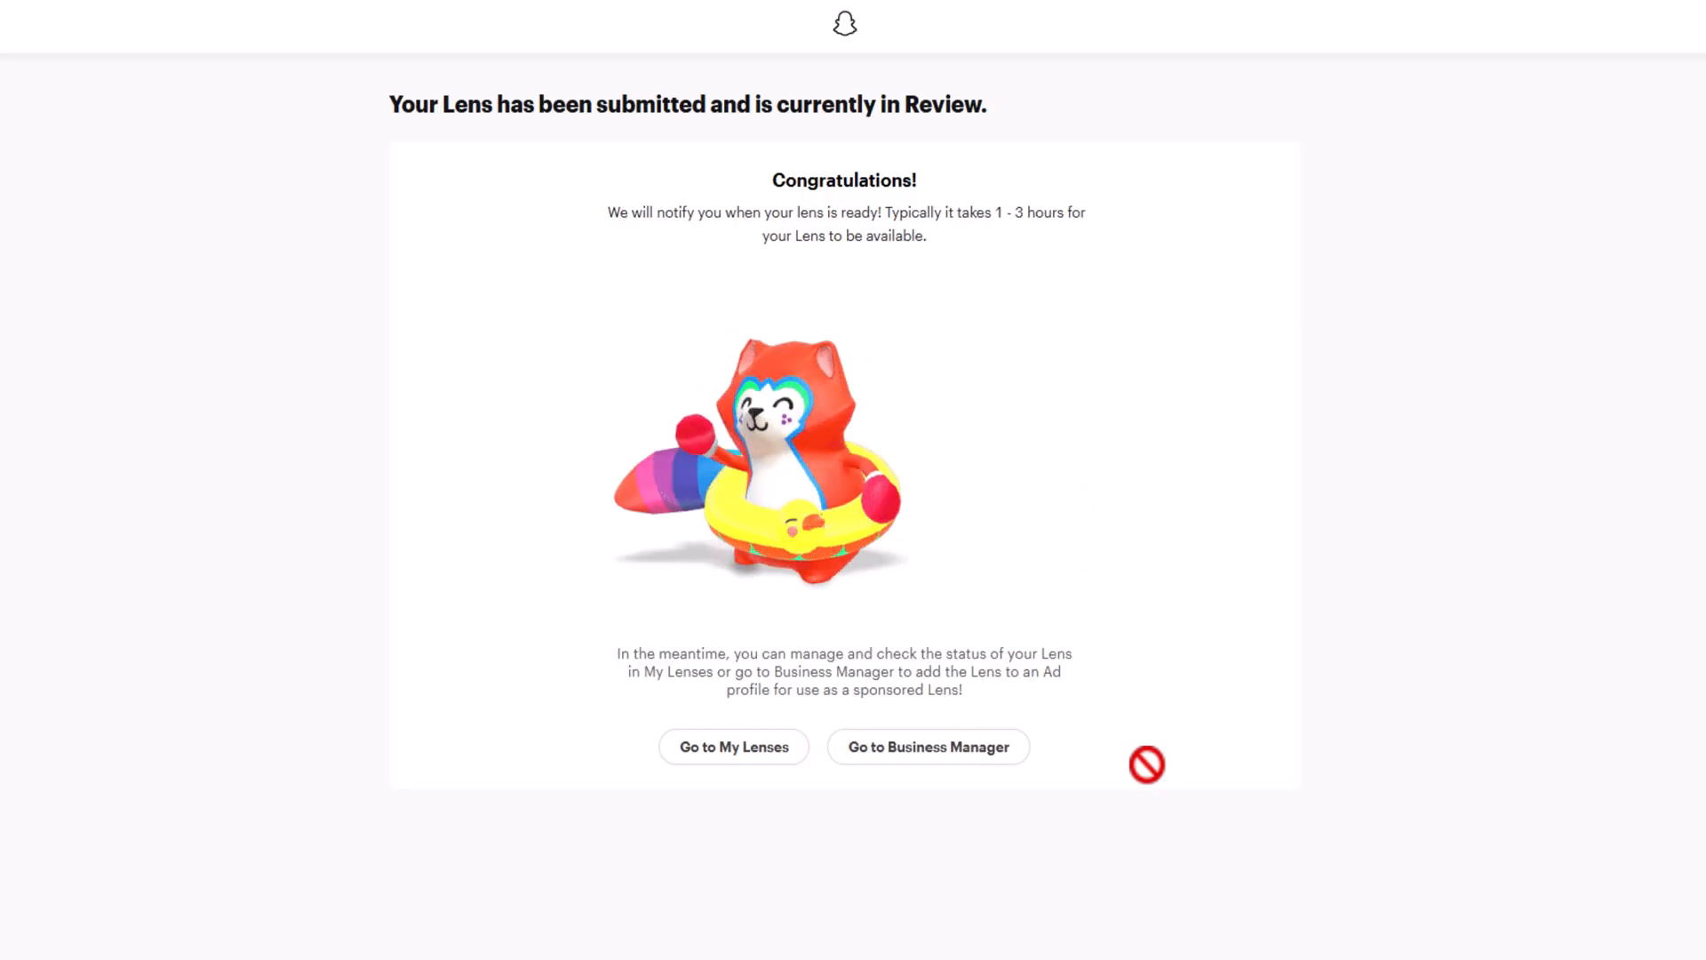